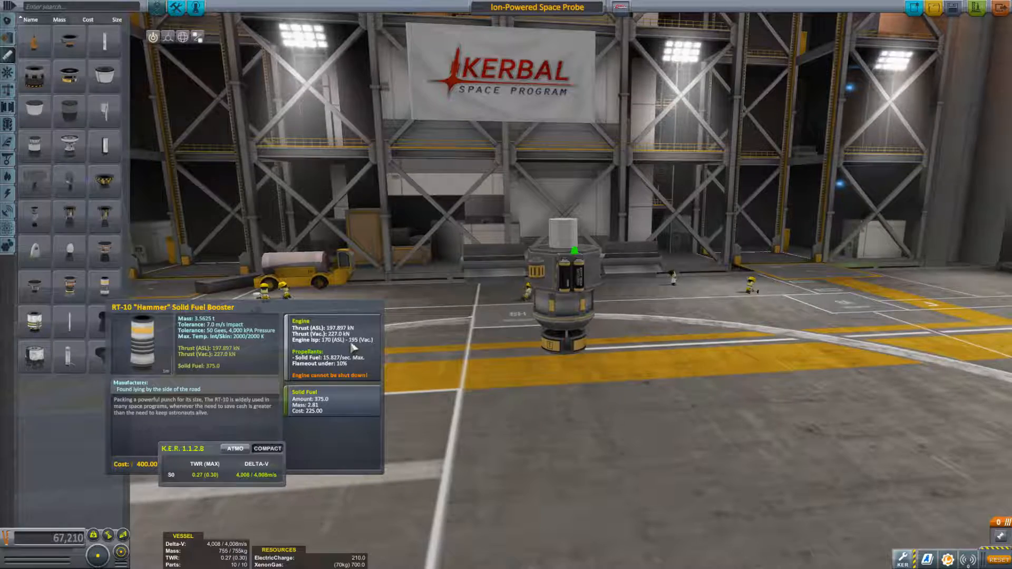
mouse_move(103, 323)
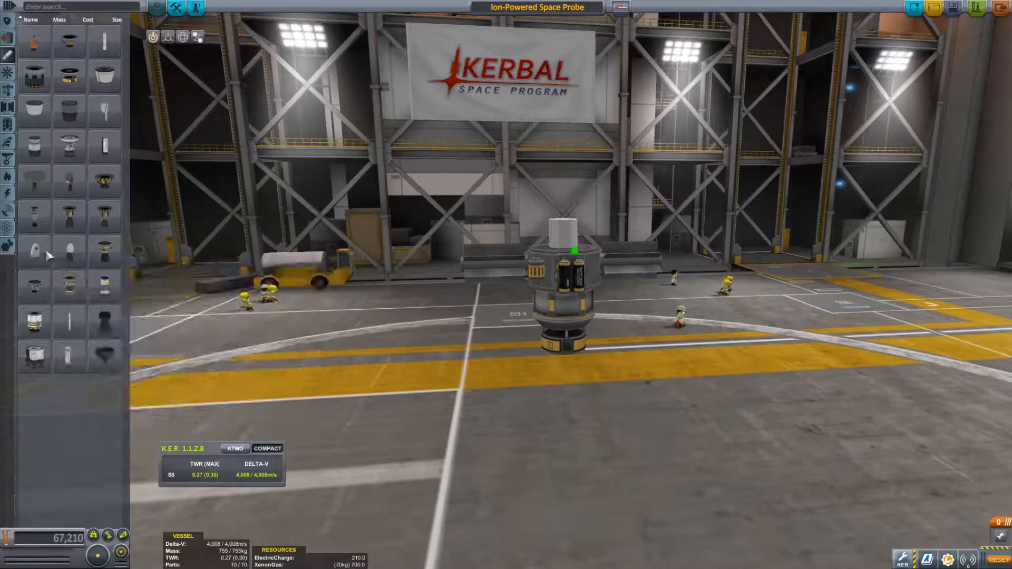
mouse_move(35, 254)
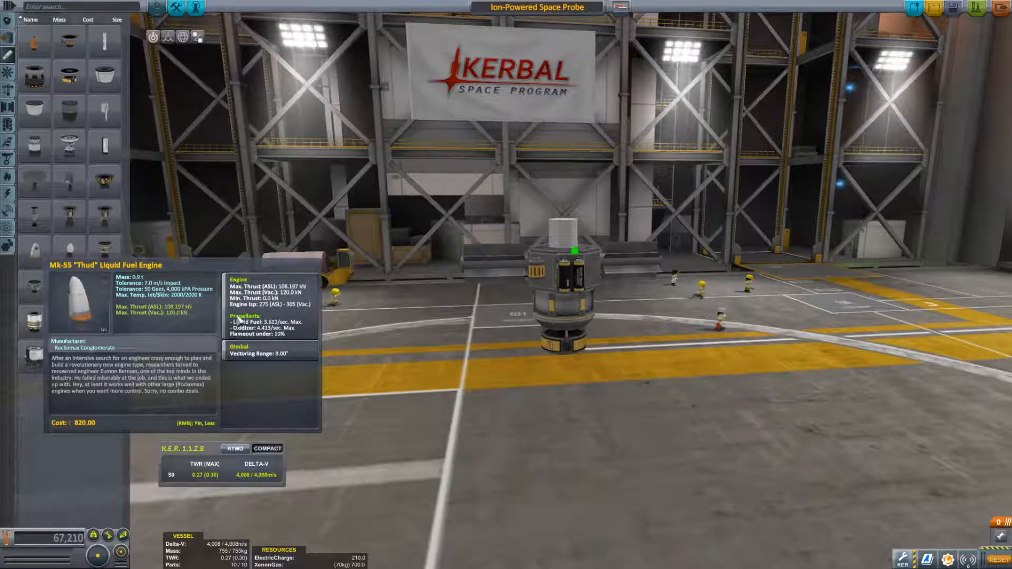
mouse_move(103, 212)
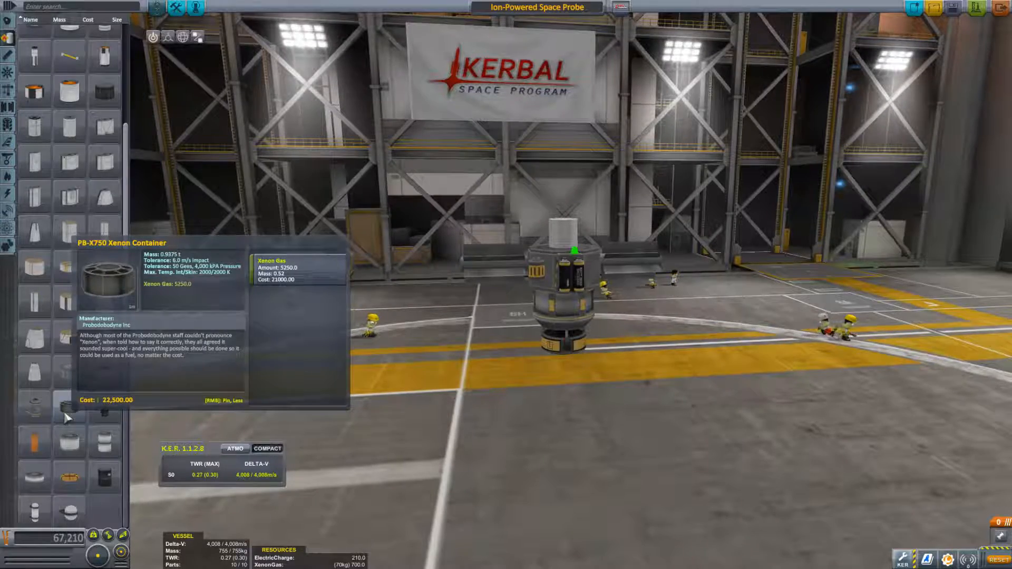
mouse_move(68, 334)
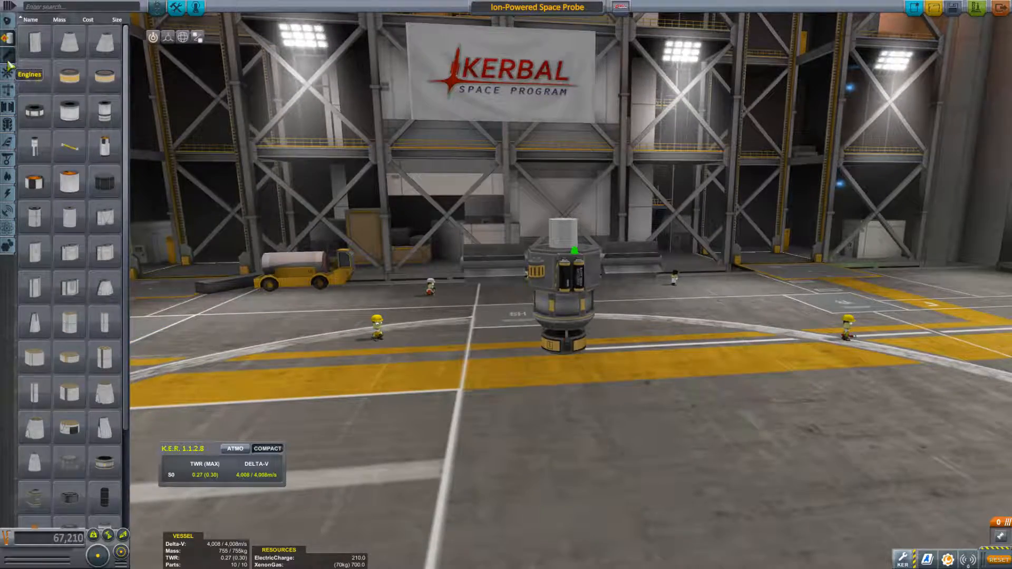
mouse_move(69, 215)
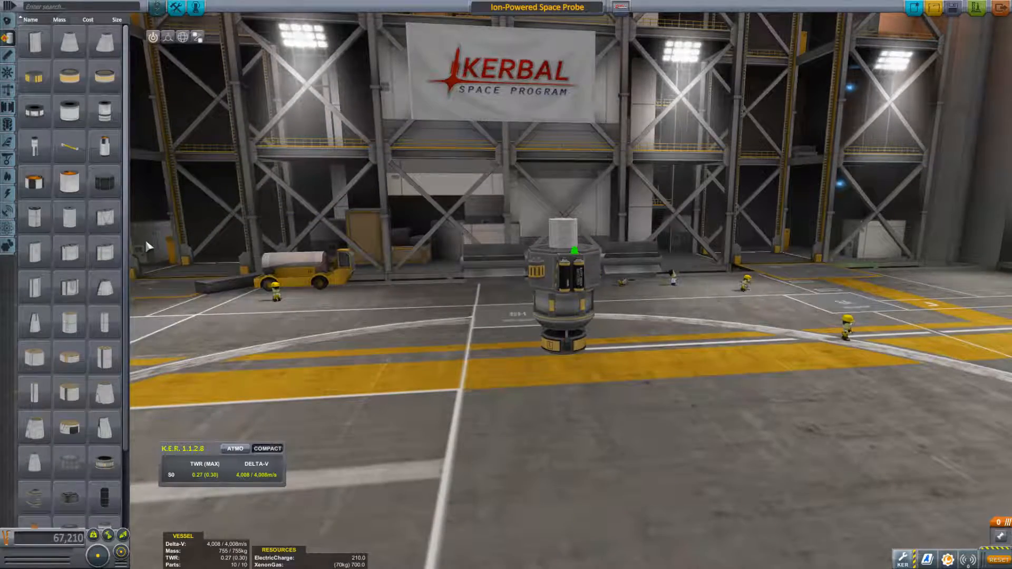
mouse_move(103, 288)
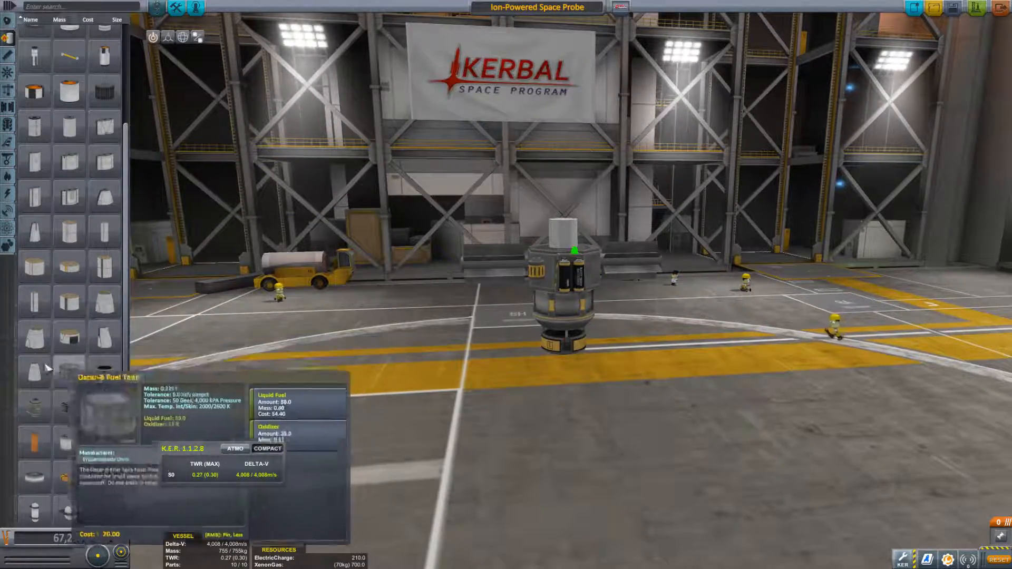
mouse_move(32, 304)
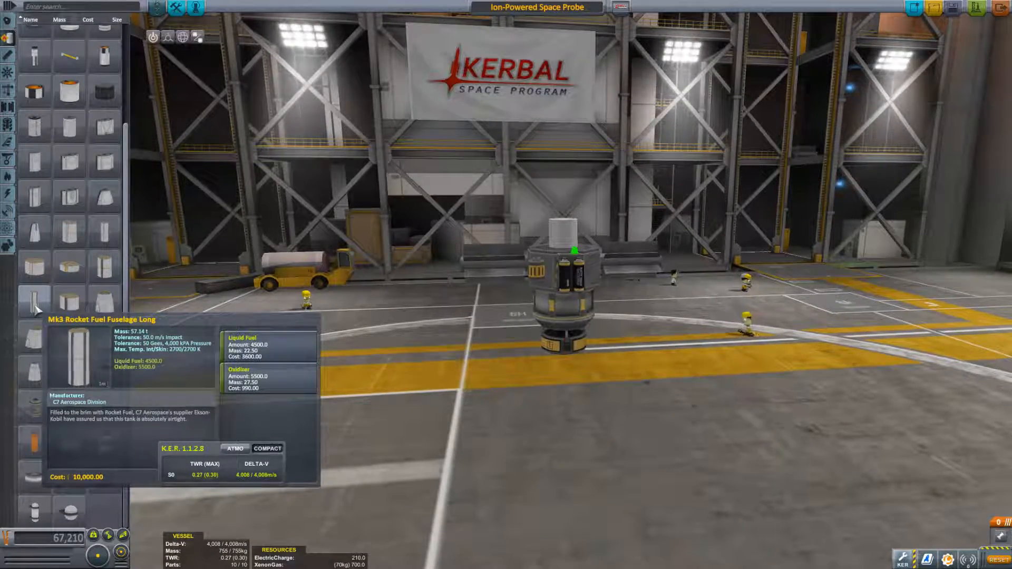
mouse_move(105, 231)
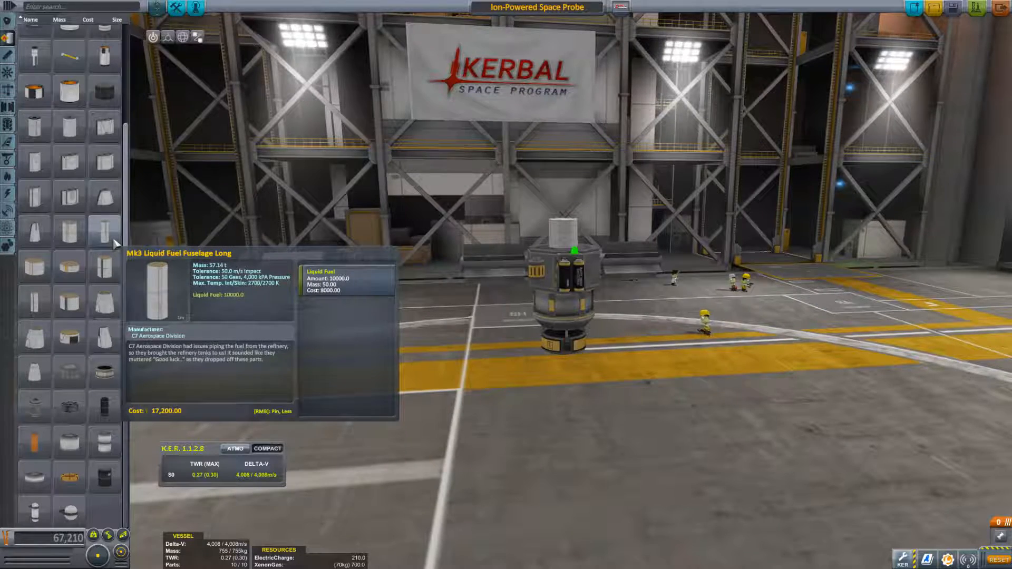
mouse_move(333, 308)
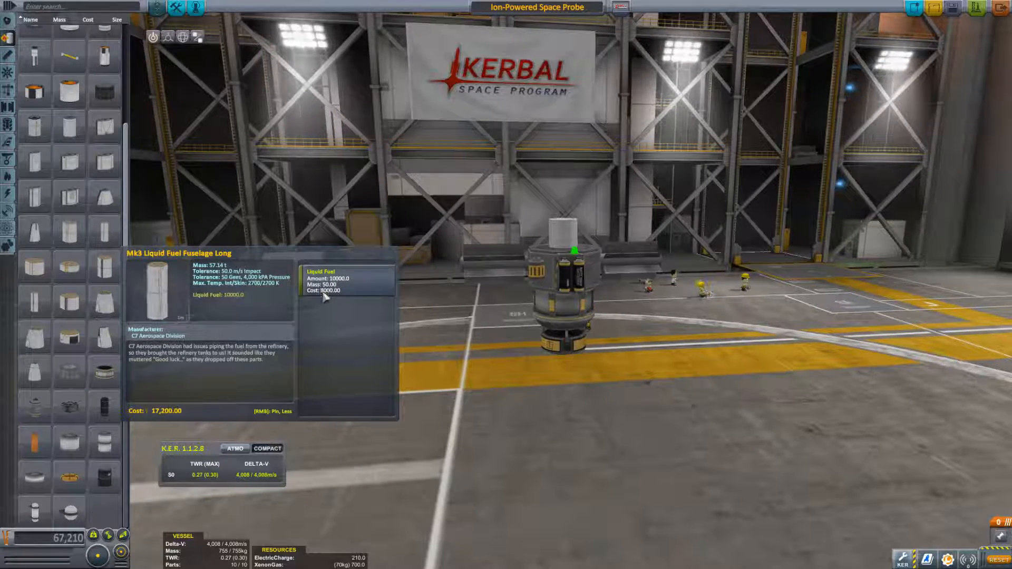
mouse_move(564, 344)
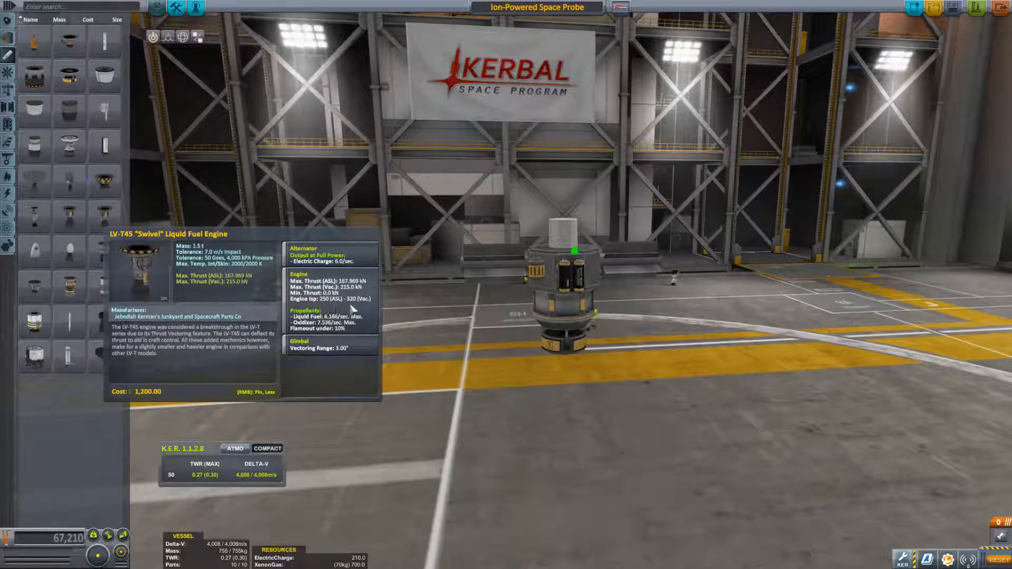
mouse_move(99, 181)
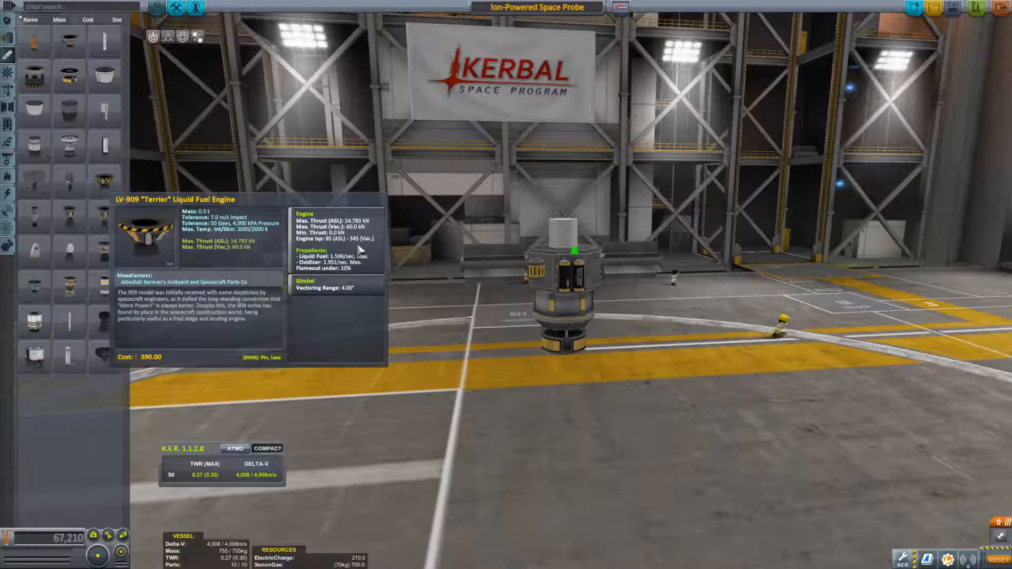
mouse_move(101, 210)
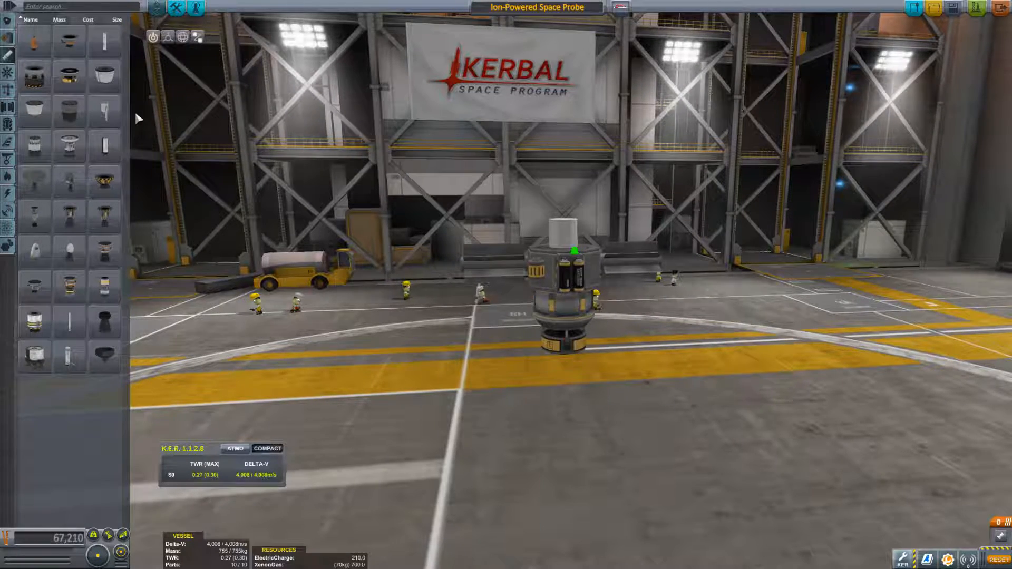
mouse_move(31, 74)
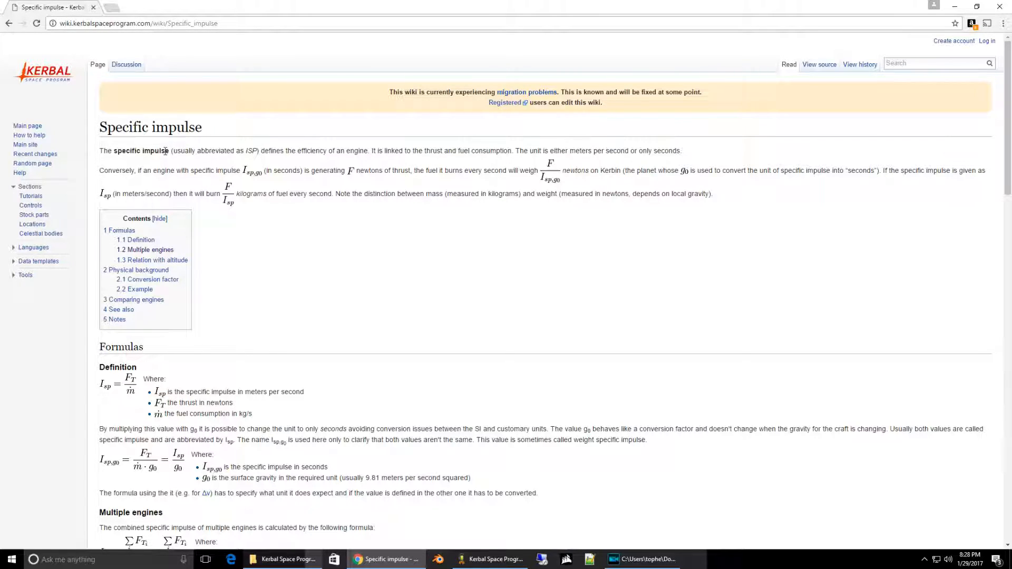
Step: Highlight specific impulse as engine efficiency and the fuel consumption in kg/s term of the definition
drag(295, 151, 356, 151)
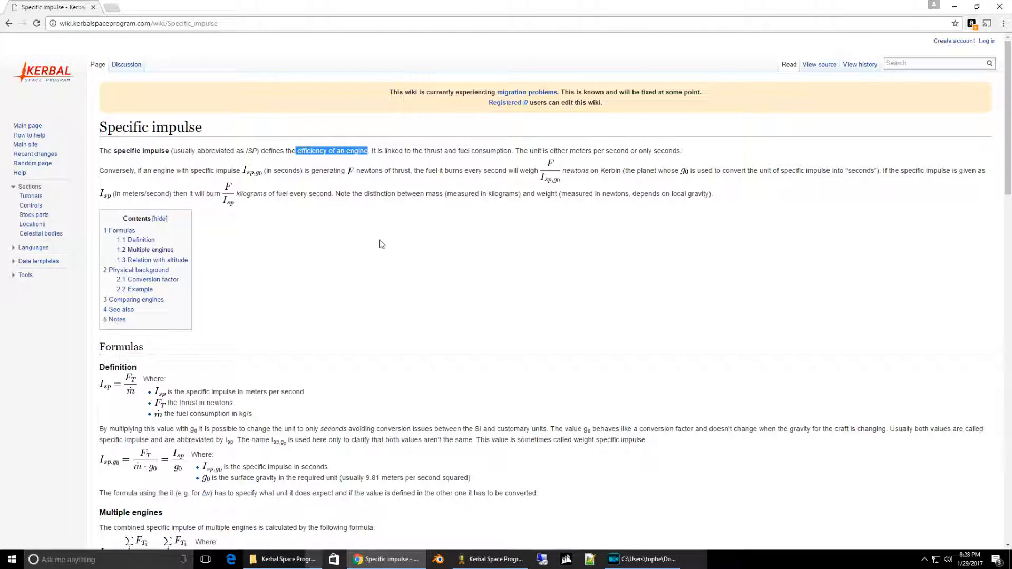
scroll(down, 3)
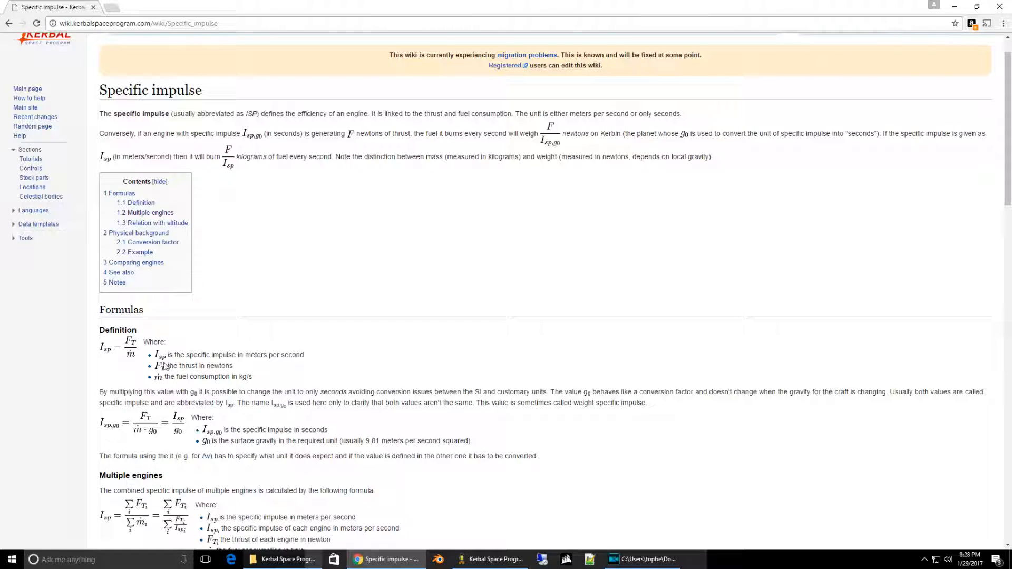
mouse_move(168, 367)
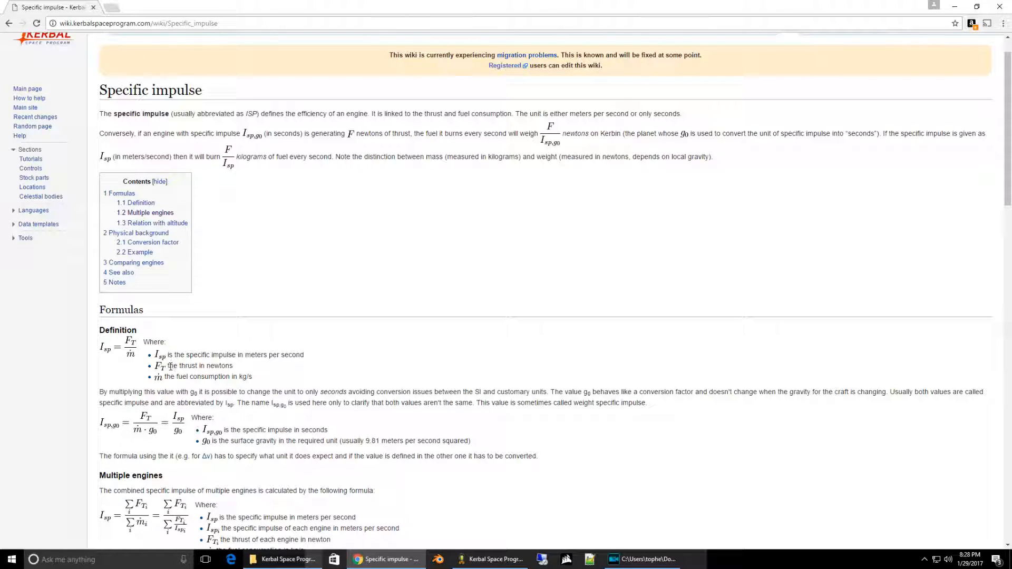
drag(165, 366, 233, 366)
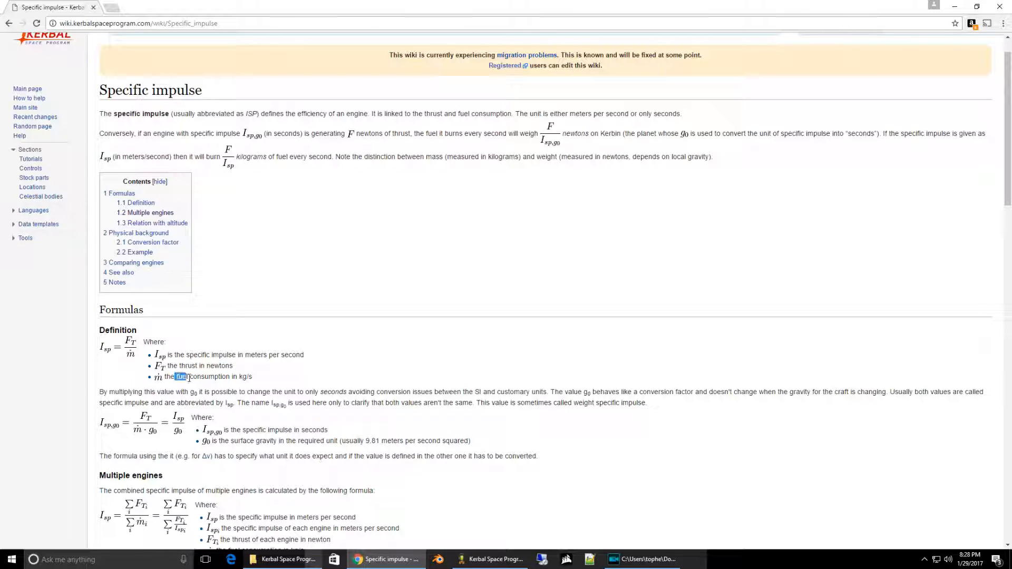
drag(174, 377, 254, 377)
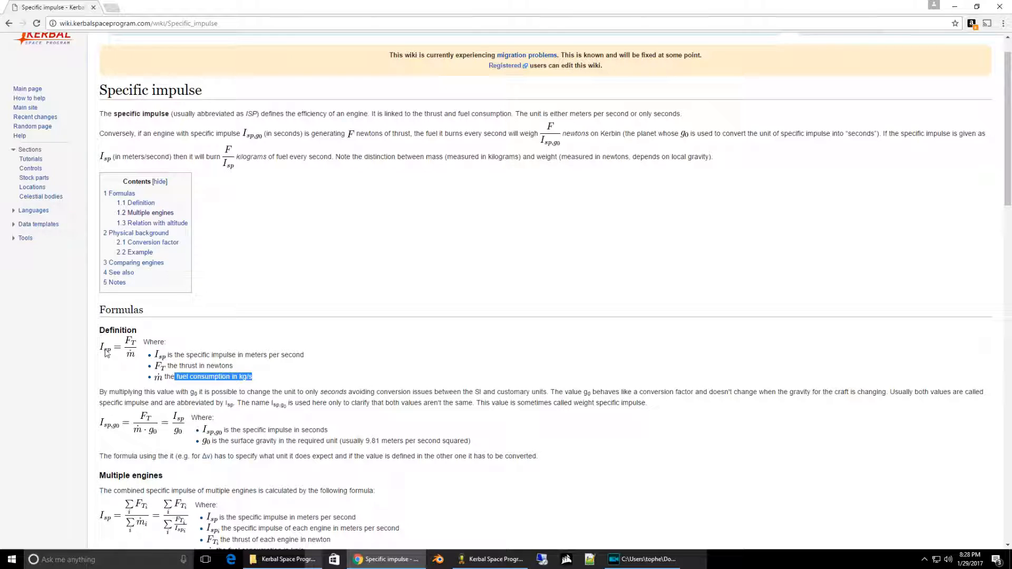
mouse_move(139, 354)
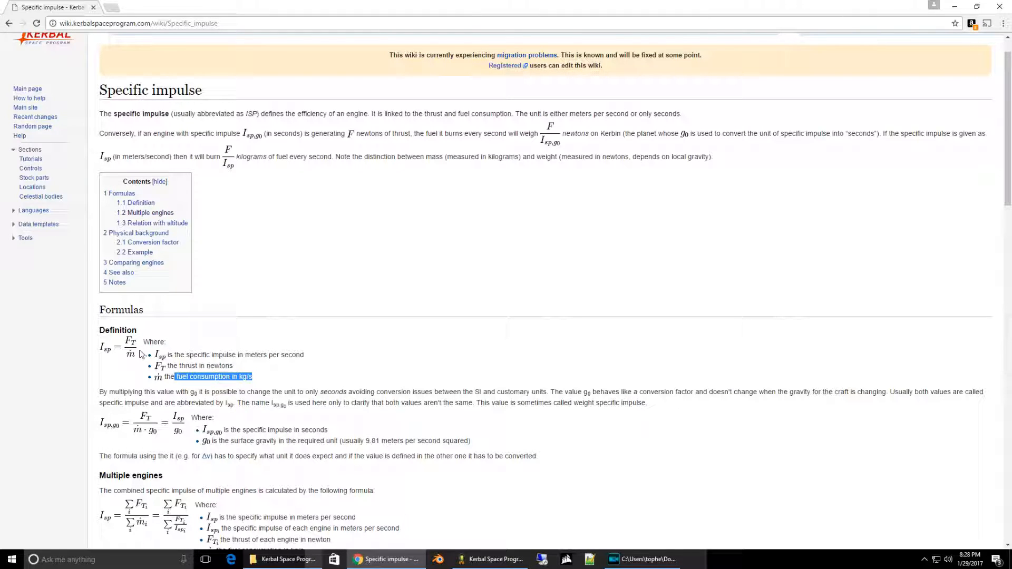
mouse_move(133, 352)
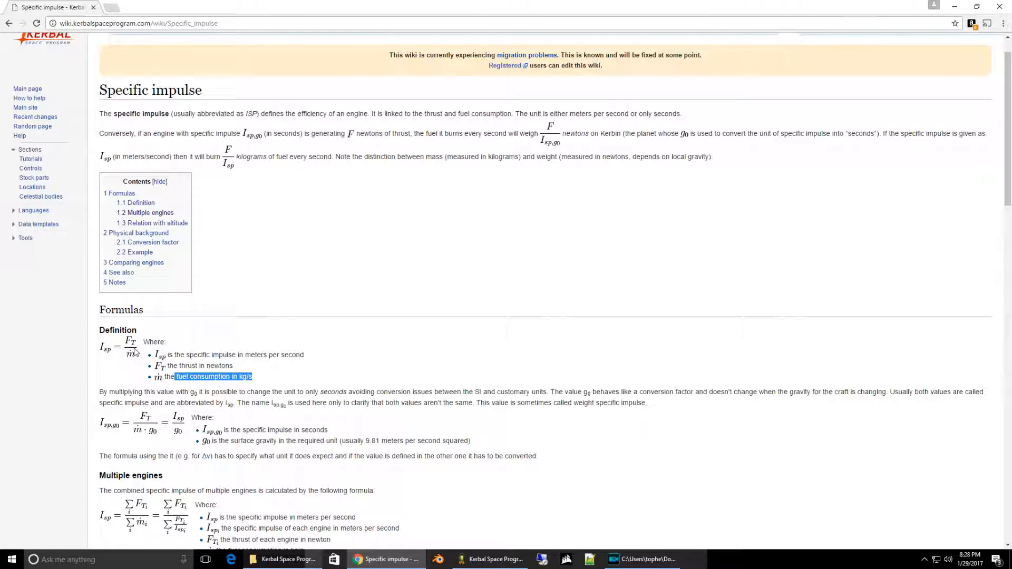
mouse_move(131, 377)
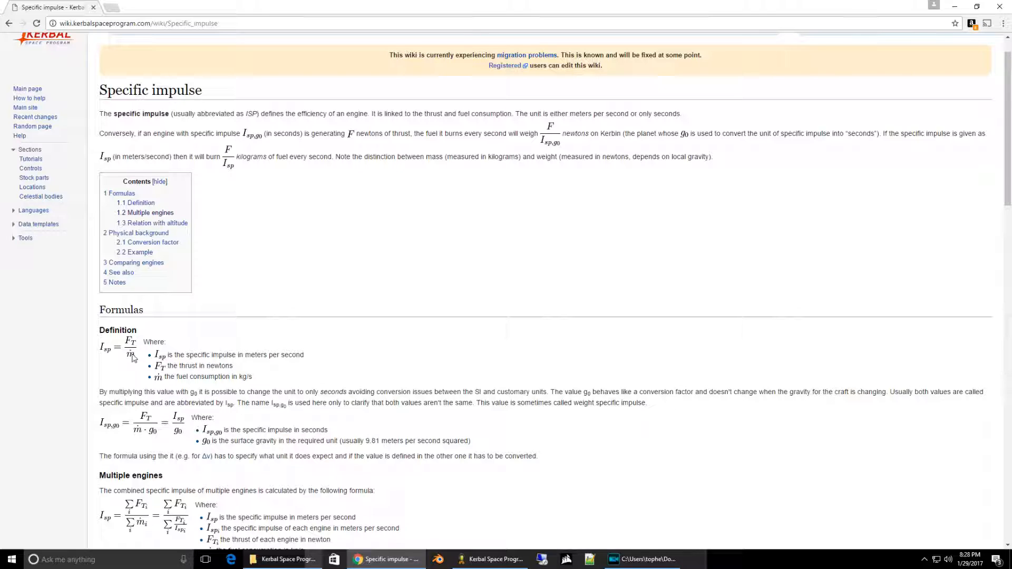
mouse_move(139, 346)
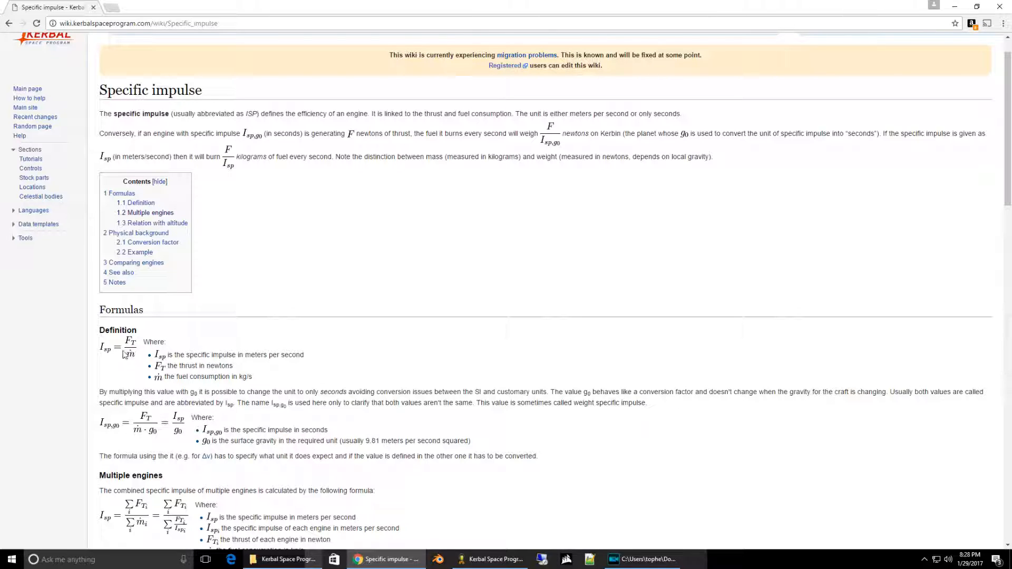
mouse_move(85, 376)
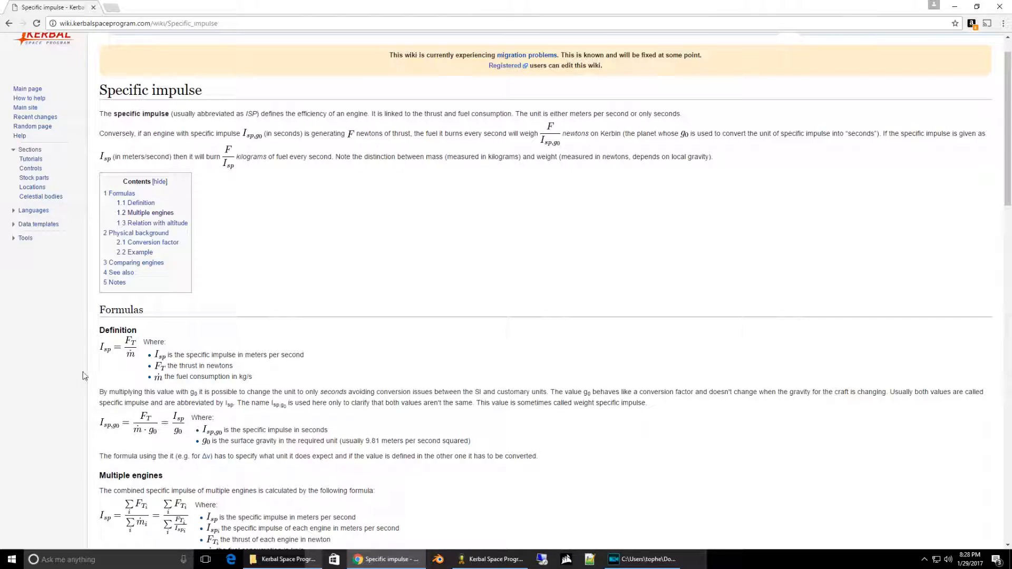
Step: Scroll through the worked example averaging specific impulse across engines and highlight a phrase in it
scroll(down, 3)
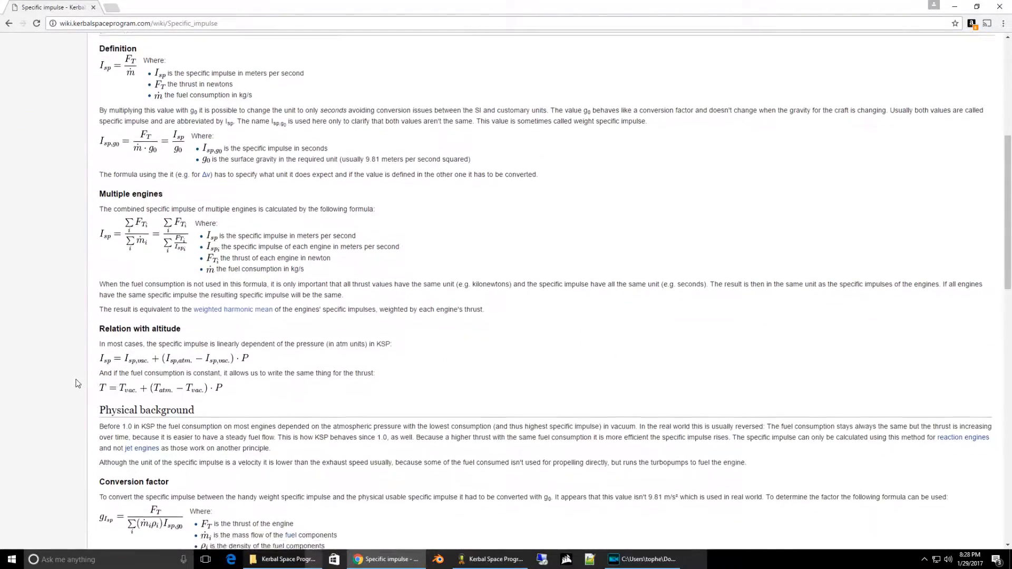
scroll(down, 3)
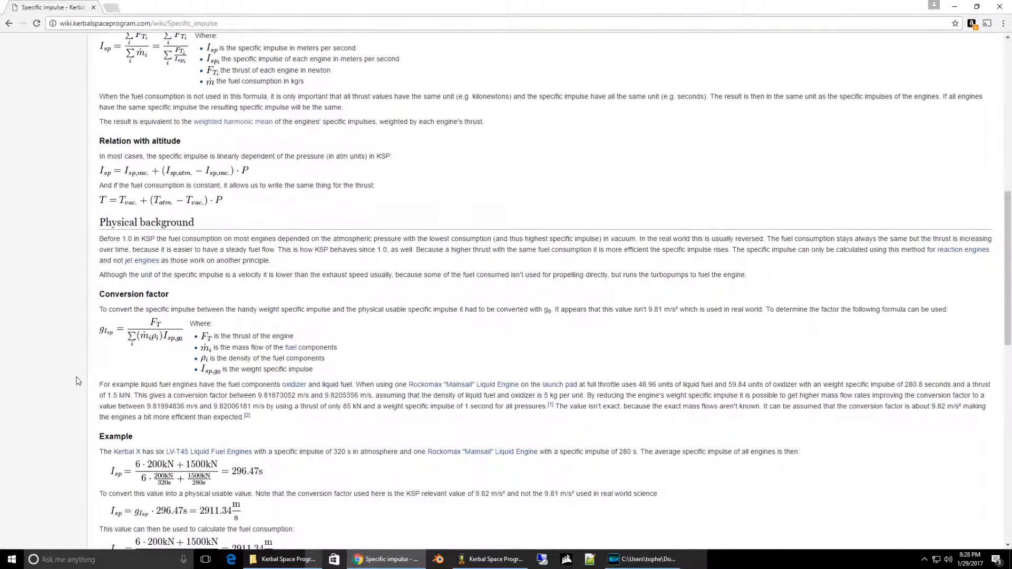
scroll(down, 3)
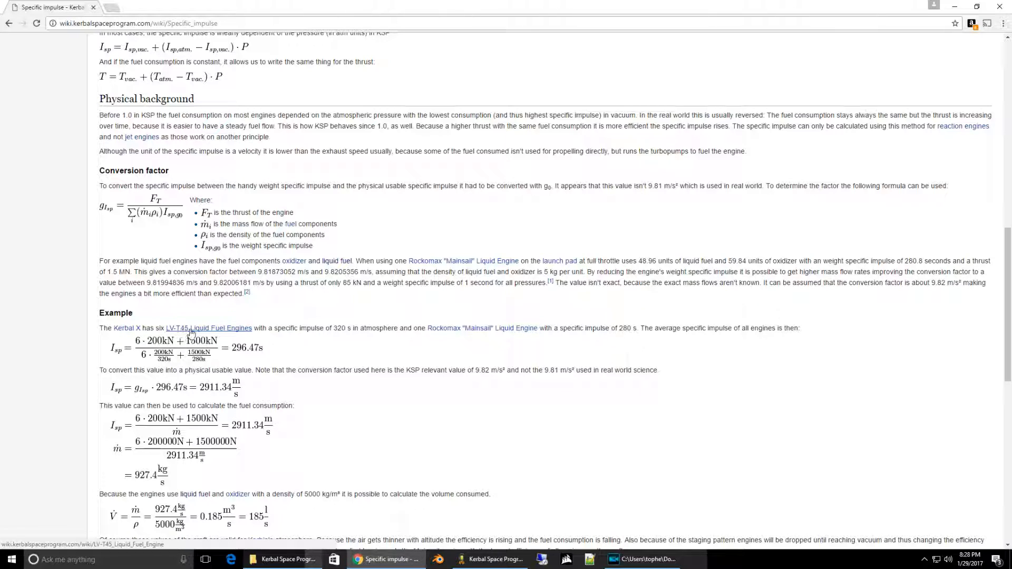
mouse_move(198, 329)
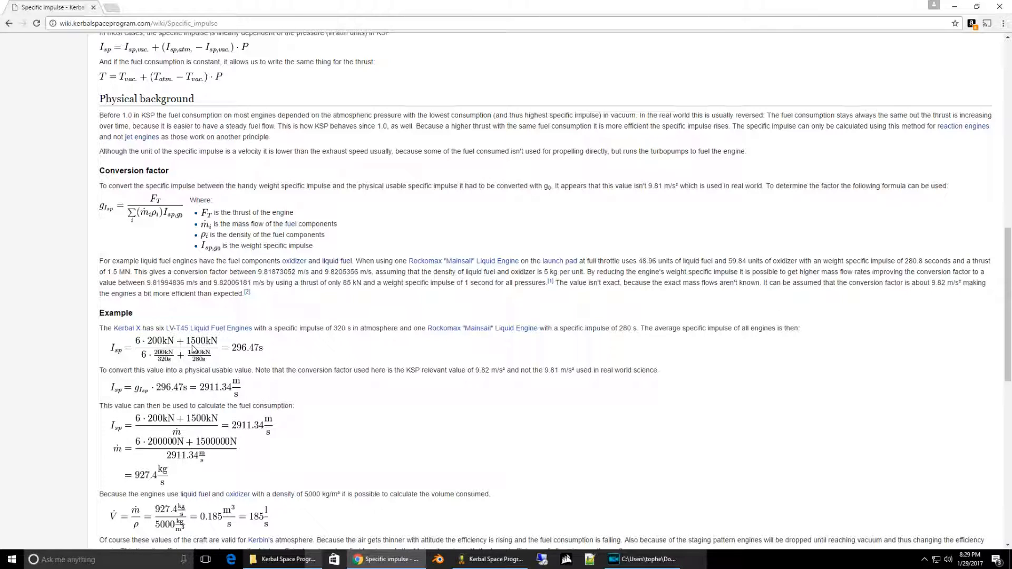
mouse_move(191, 346)
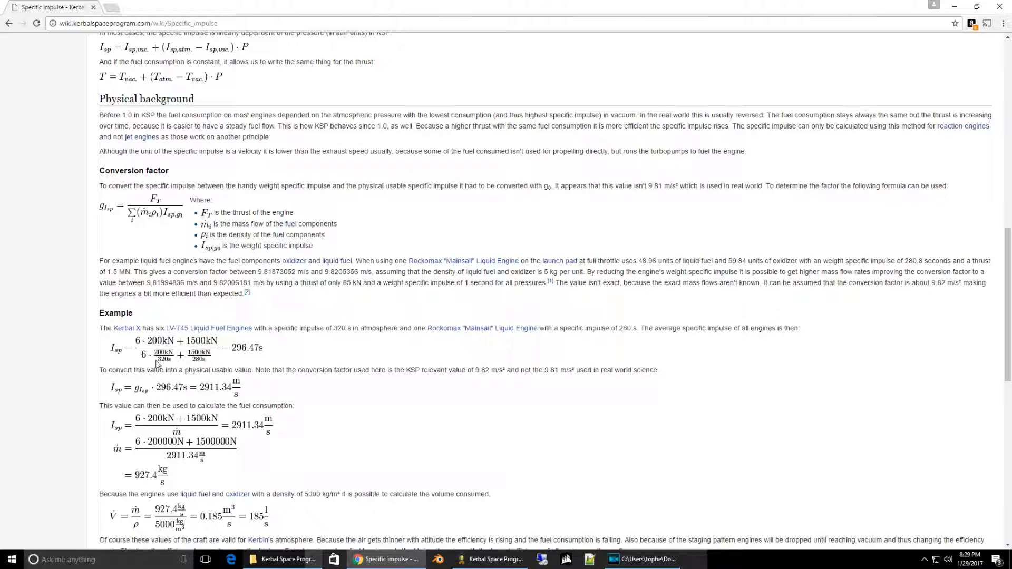
mouse_move(154, 357)
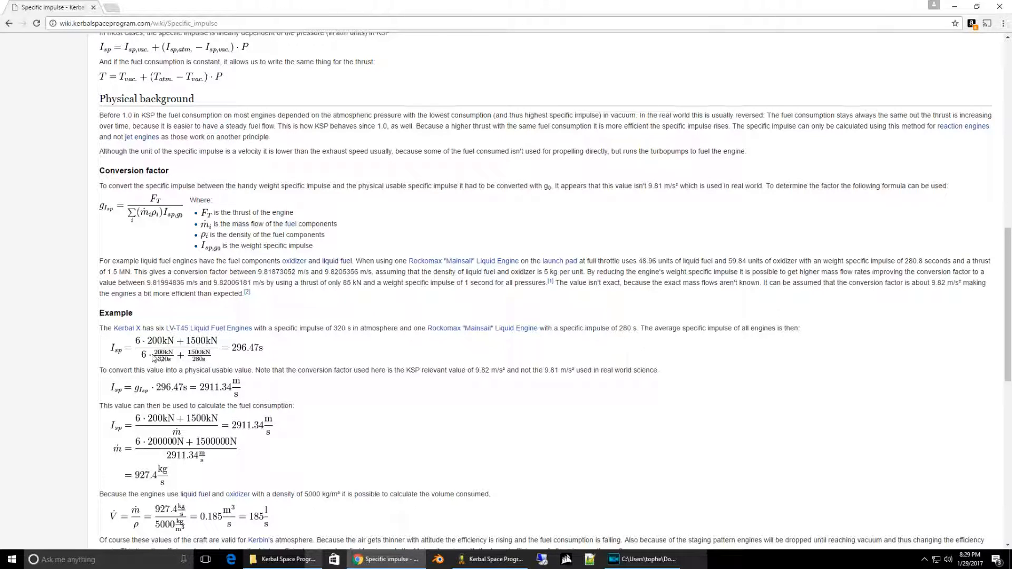
mouse_move(175, 370)
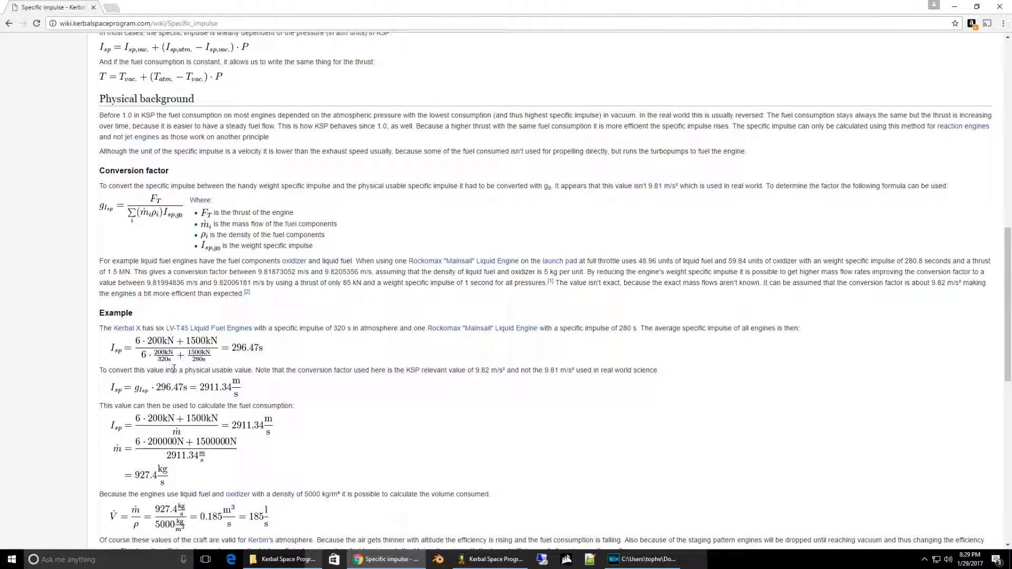
mouse_move(216, 352)
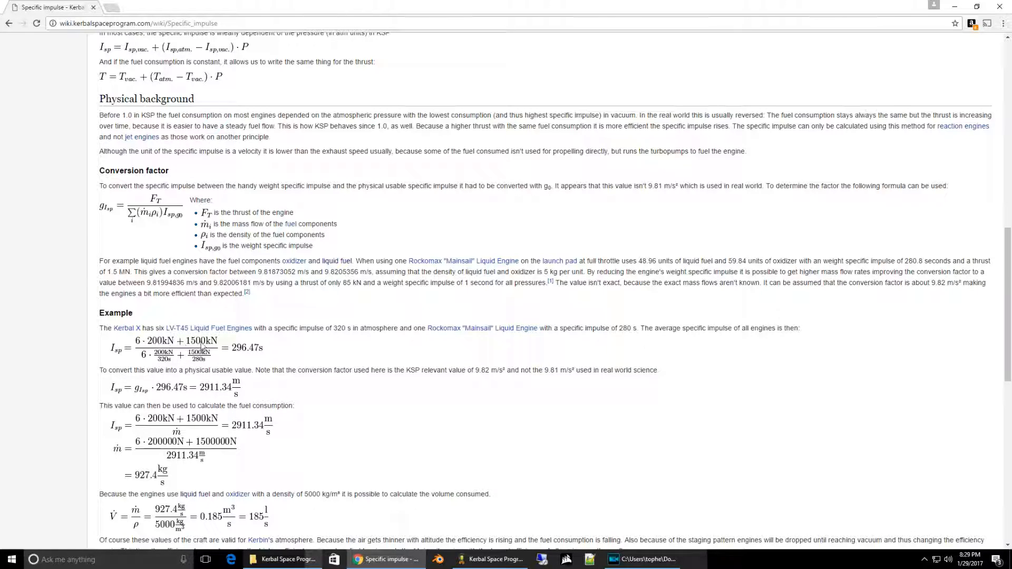
mouse_move(163, 364)
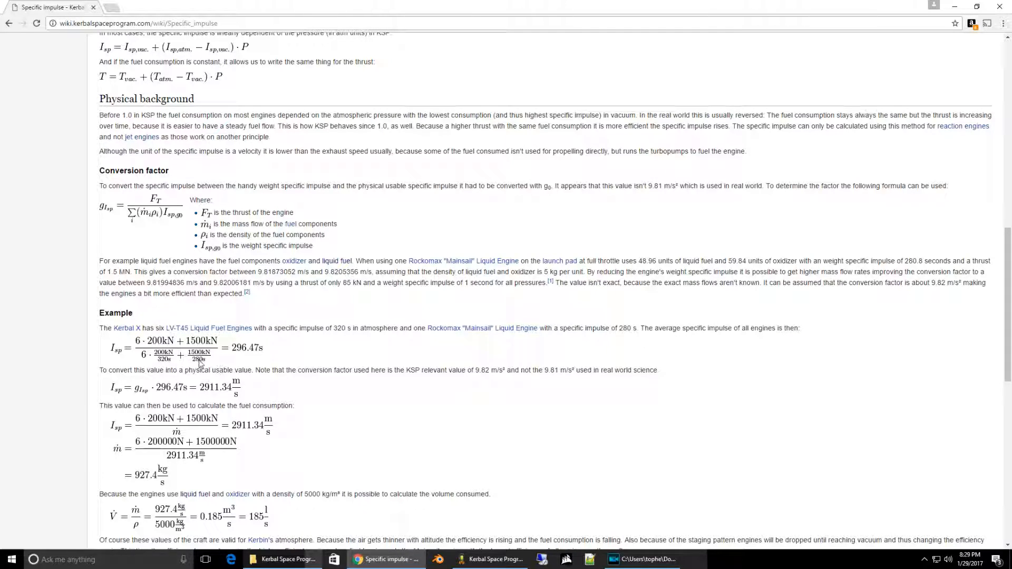
scroll(down, 3)
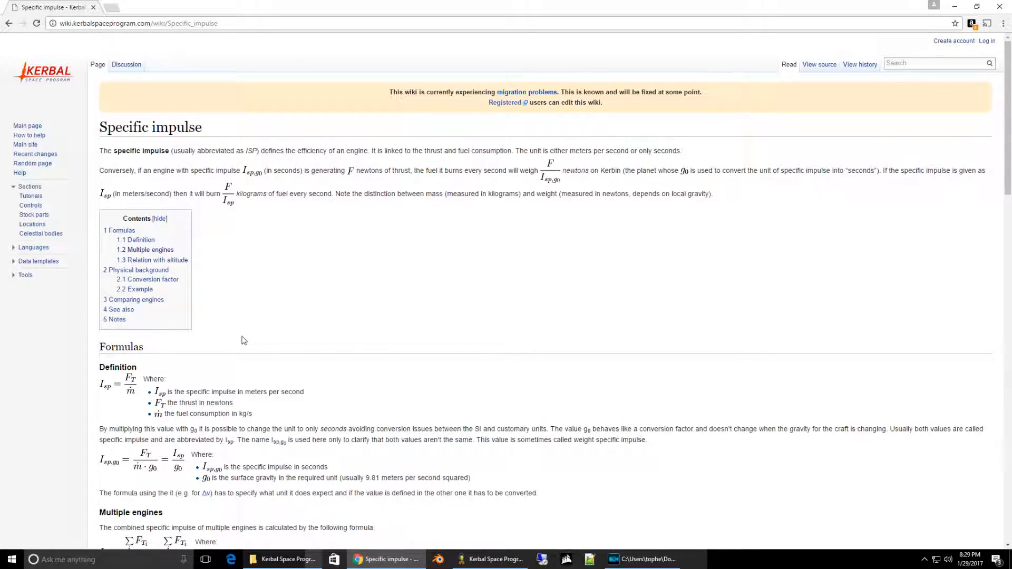
mouse_move(210, 370)
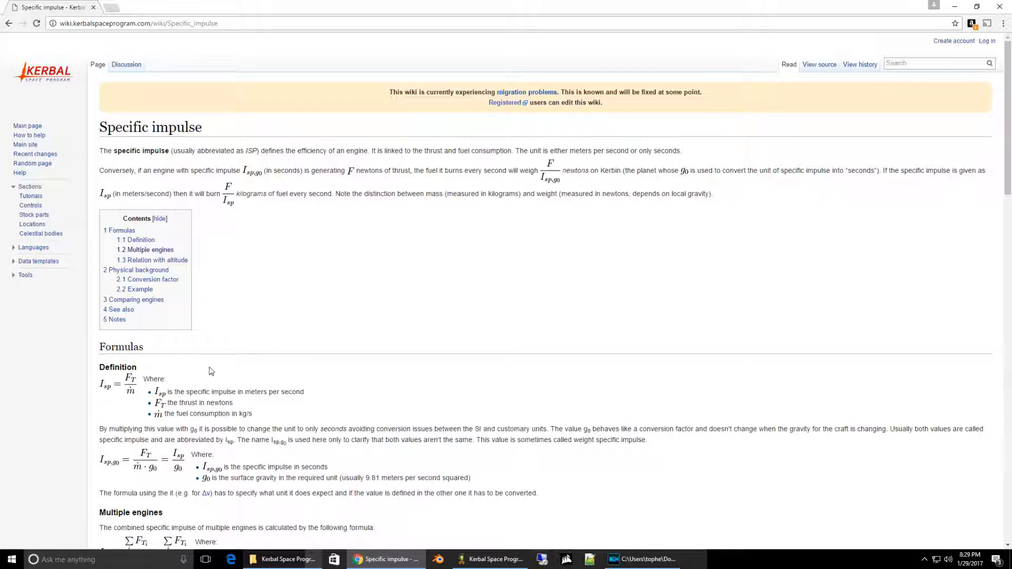
drag(175, 413, 251, 413)
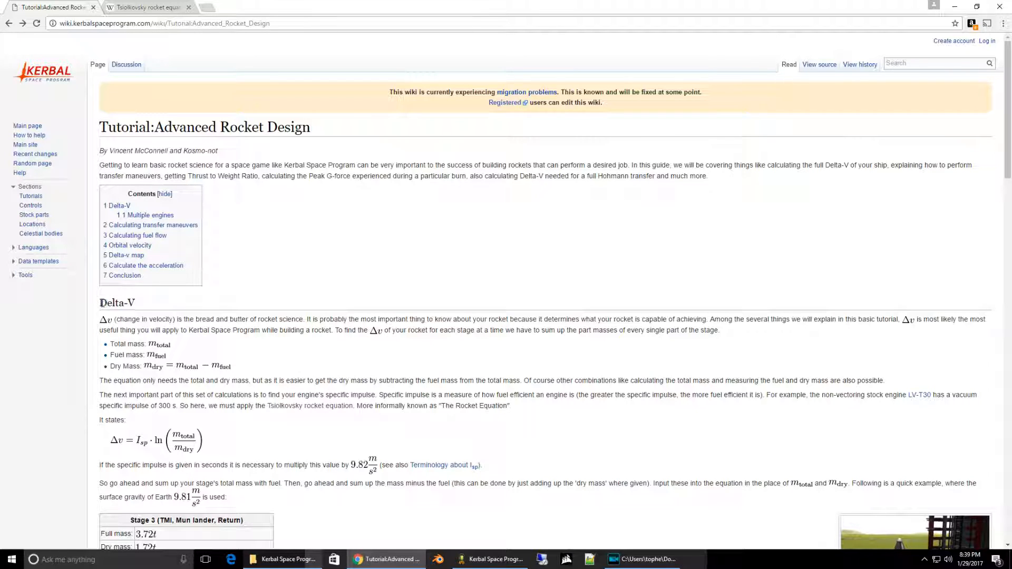
mouse_move(168, 406)
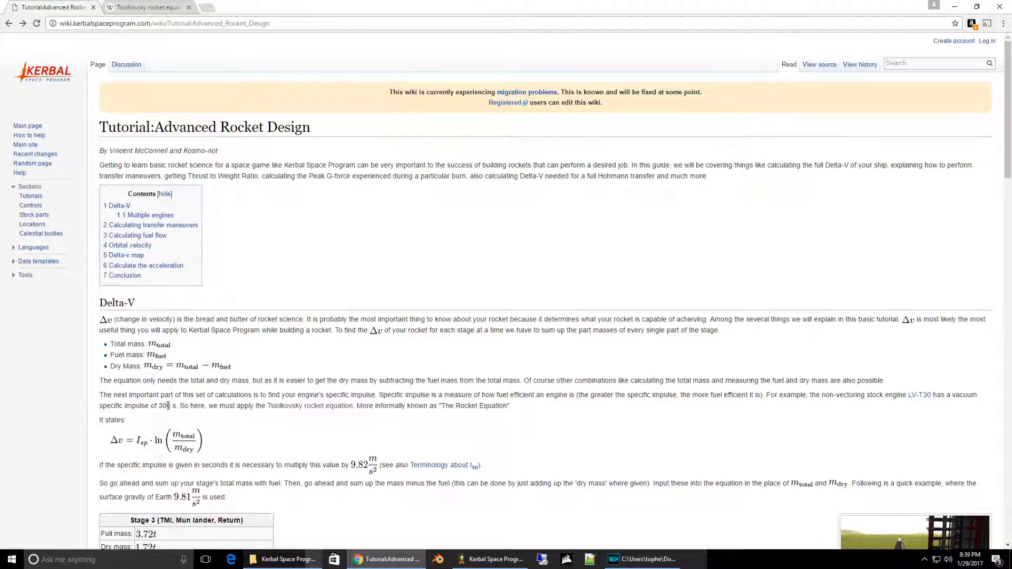
mouse_move(117, 450)
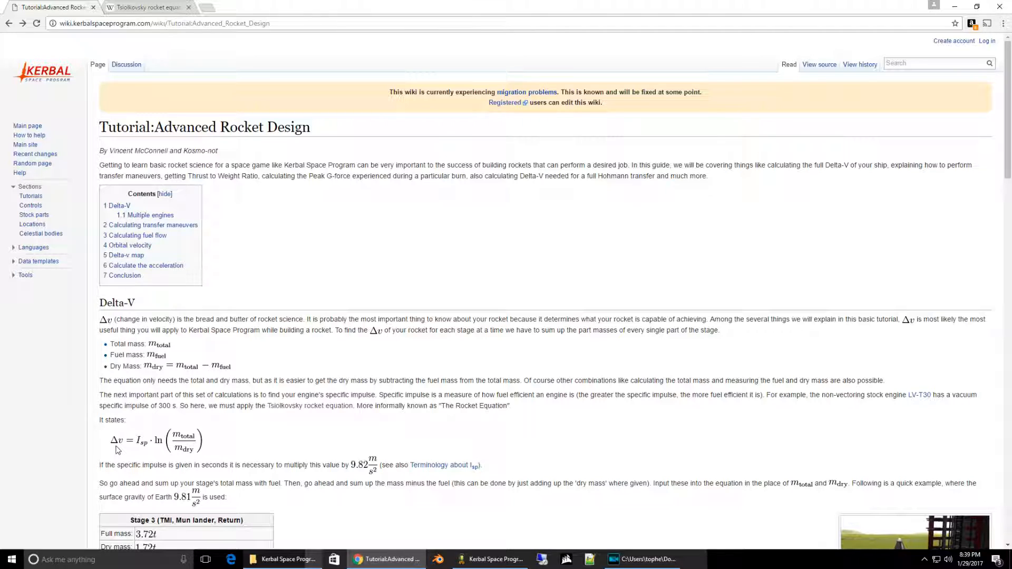
Step: Scroll the Delta-V section past the rocket equation to the staged worked example table
scroll(down, 3)
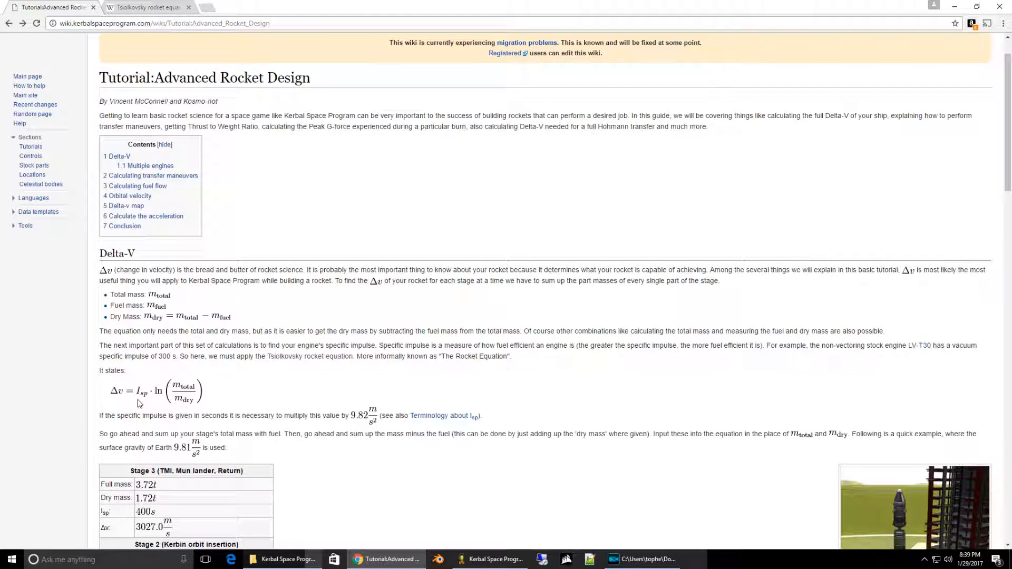
mouse_move(146, 403)
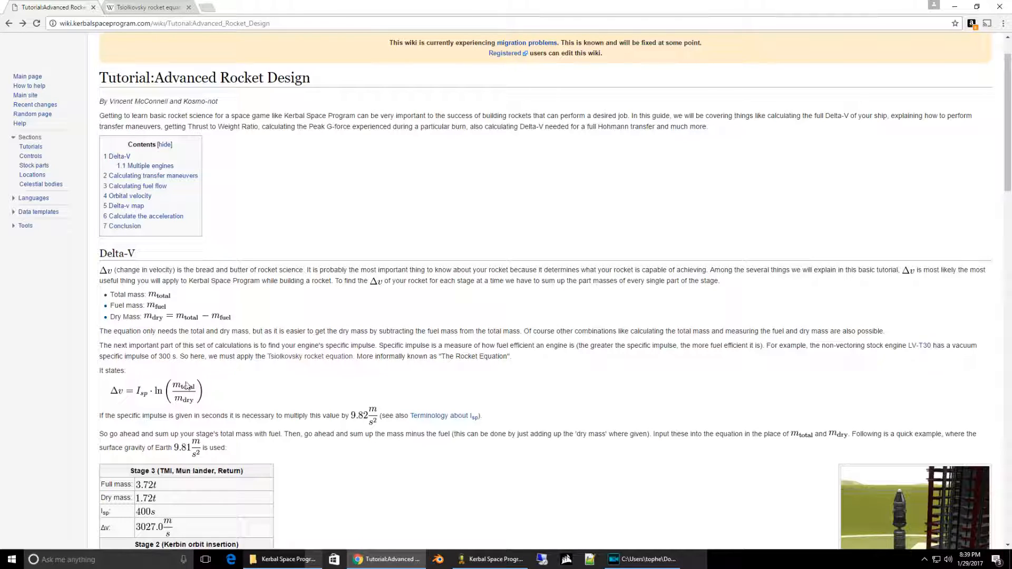
mouse_move(196, 407)
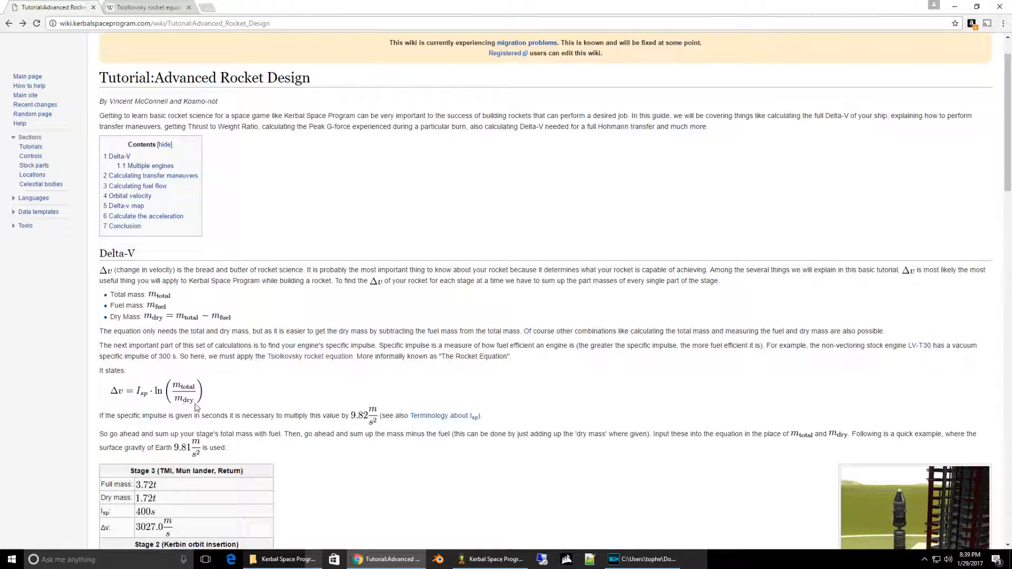
mouse_move(221, 415)
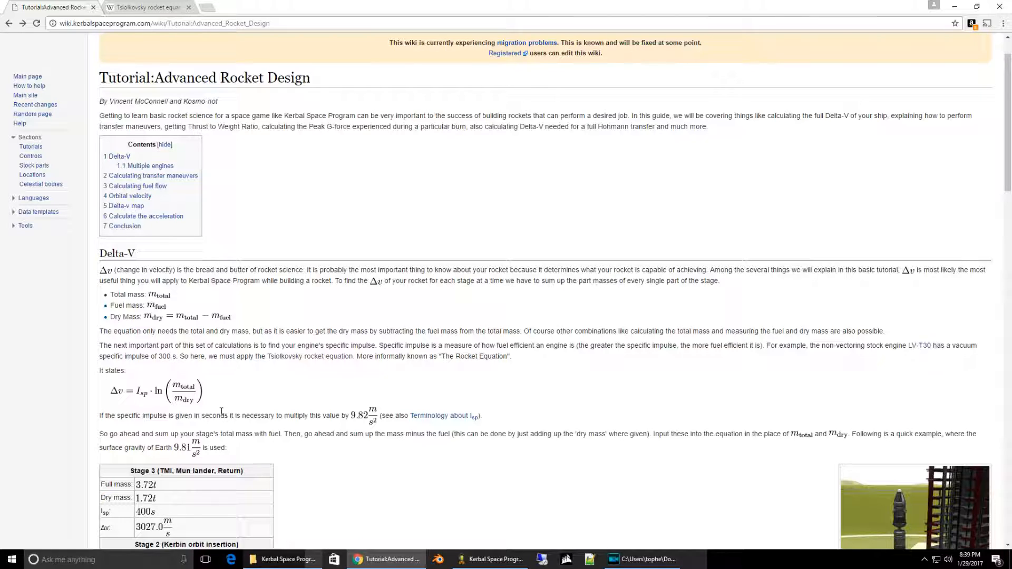
scroll(down, 3)
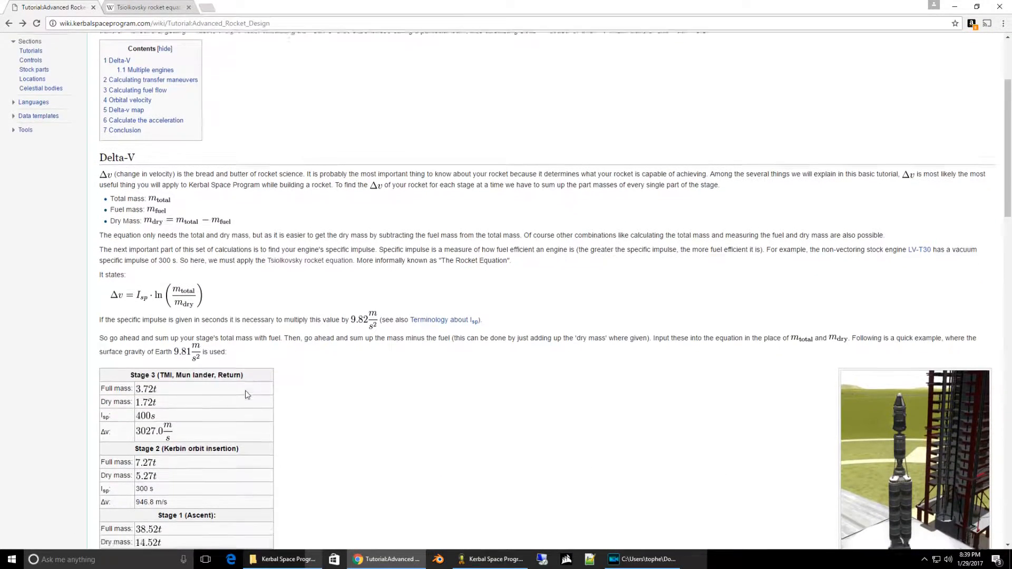
scroll(down, 3)
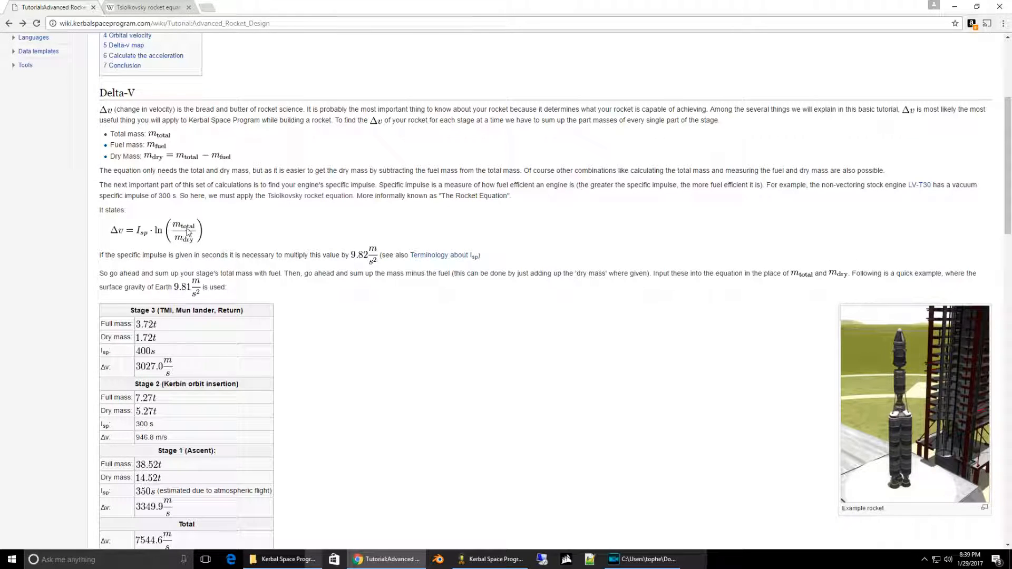
mouse_move(183, 235)
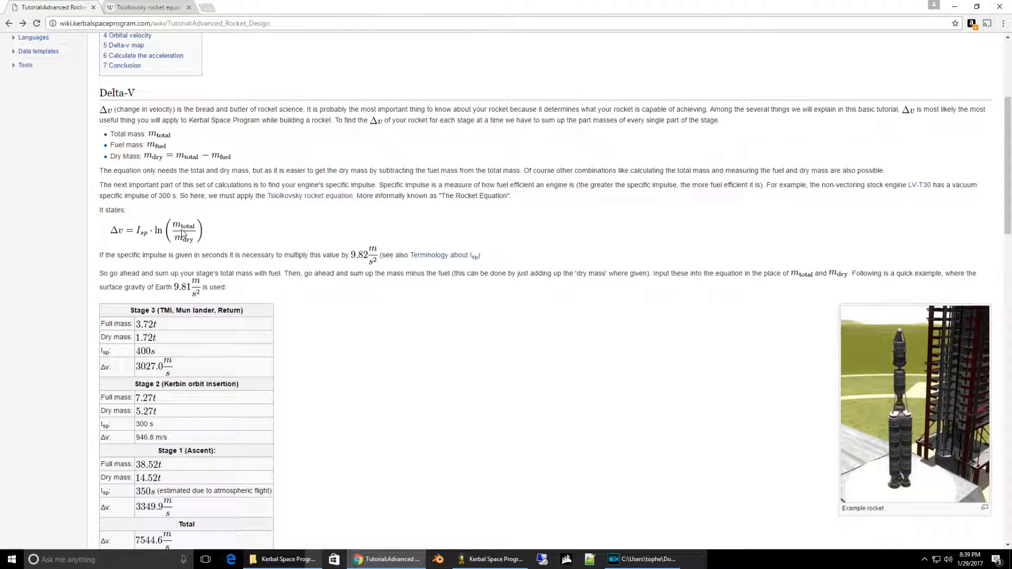
mouse_move(202, 245)
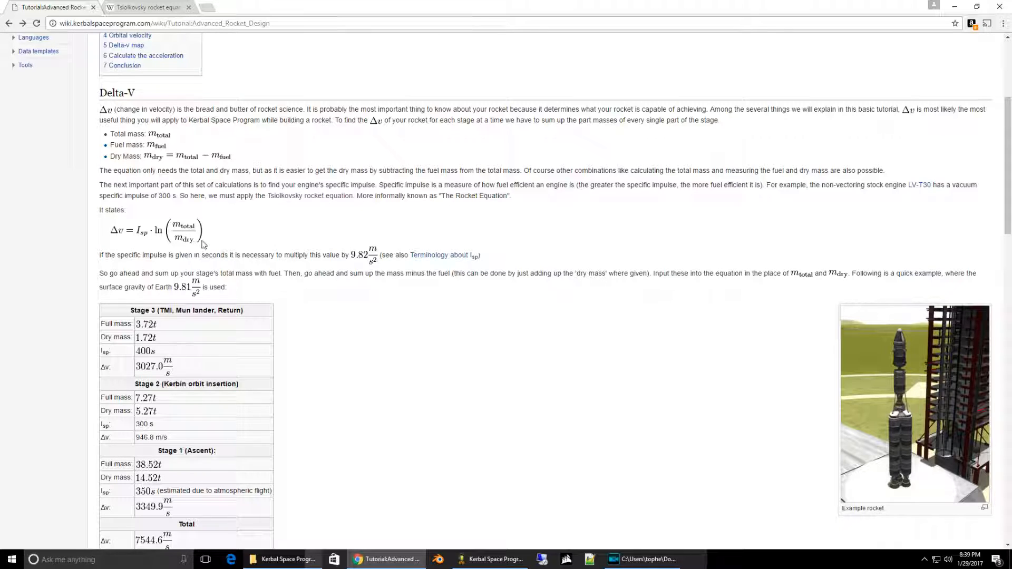
mouse_move(180, 241)
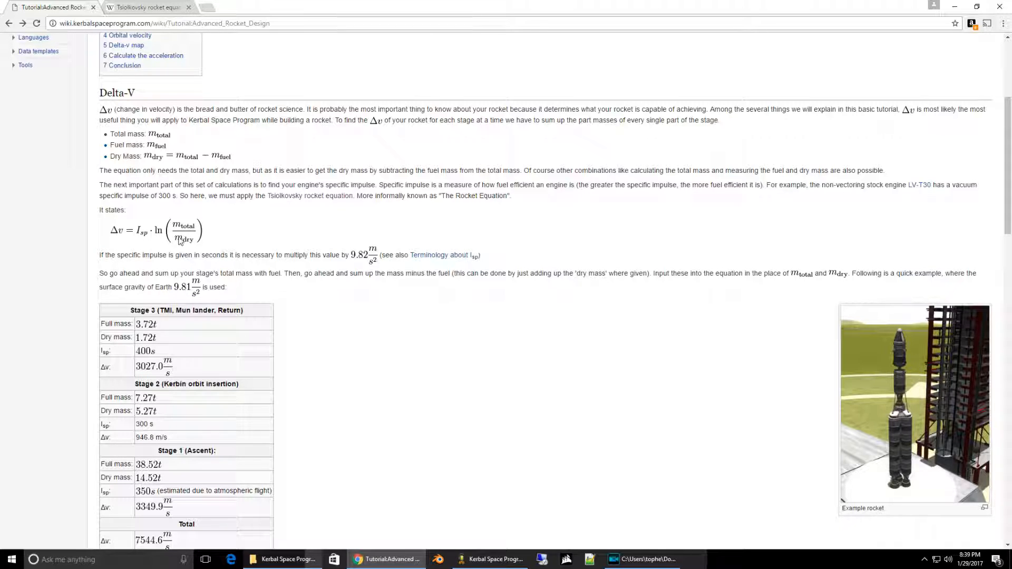
mouse_move(139, 230)
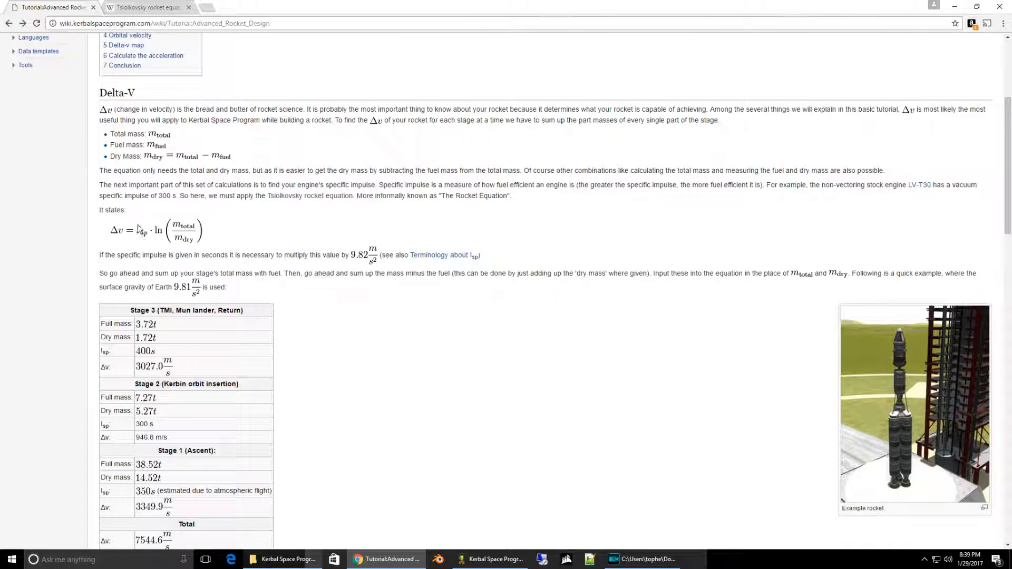
mouse_move(115, 238)
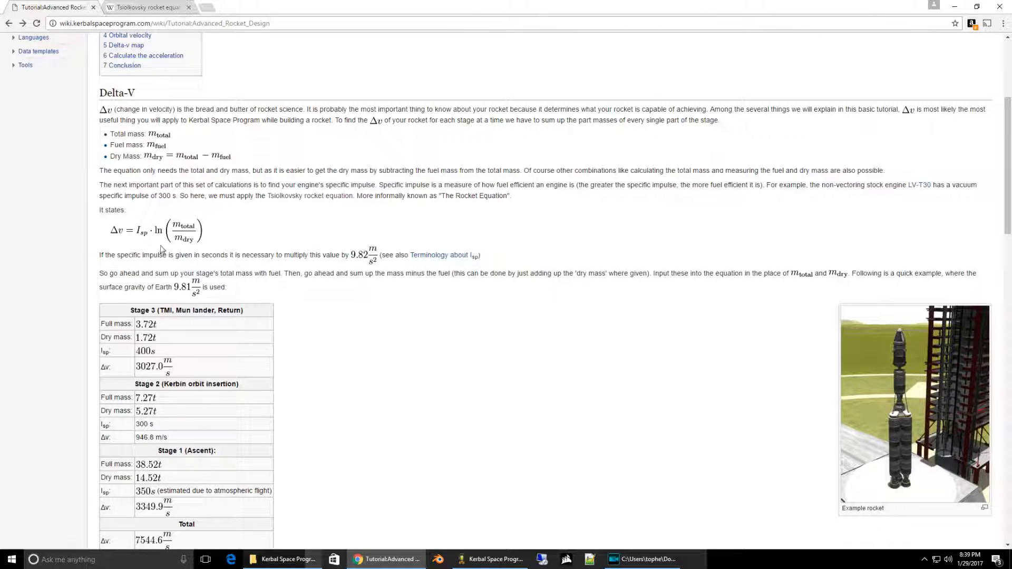
mouse_move(175, 232)
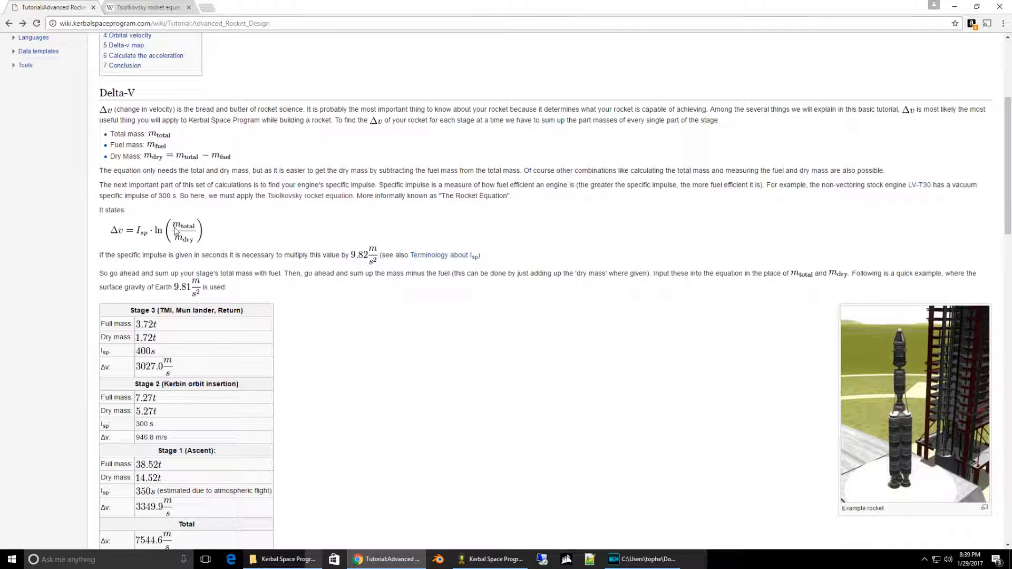
scroll(down, 3)
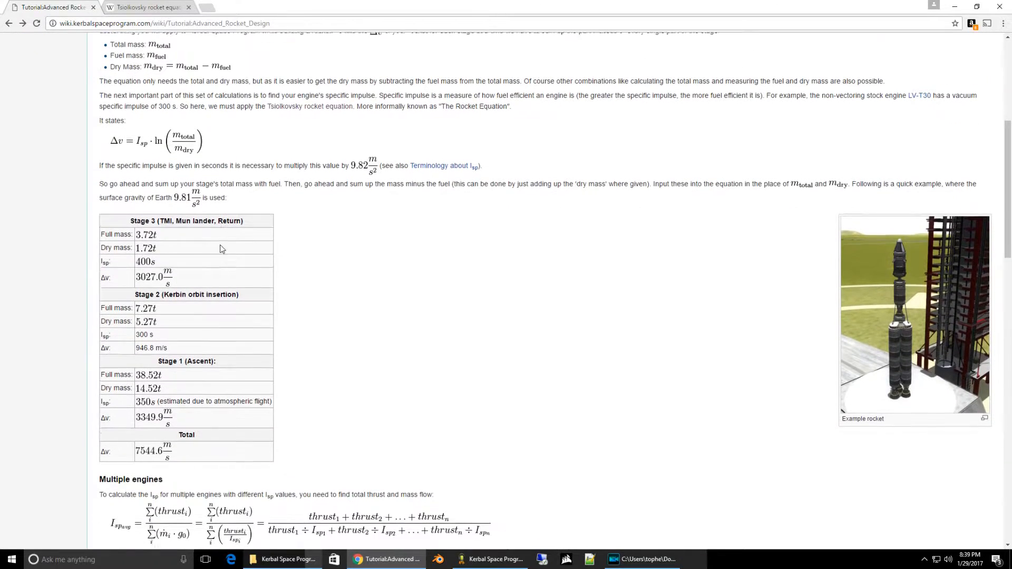
scroll(down, 3)
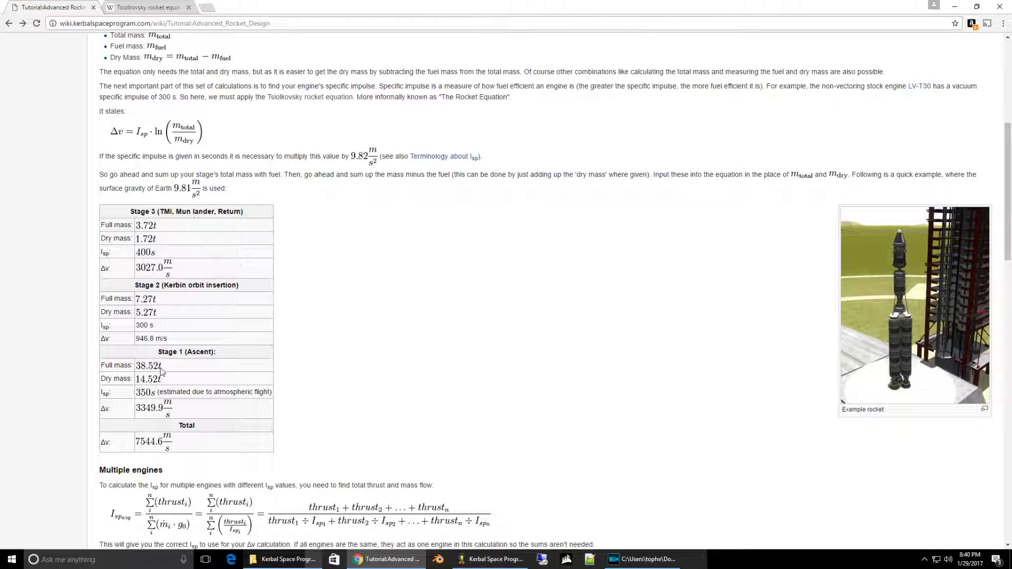
mouse_move(136, 378)
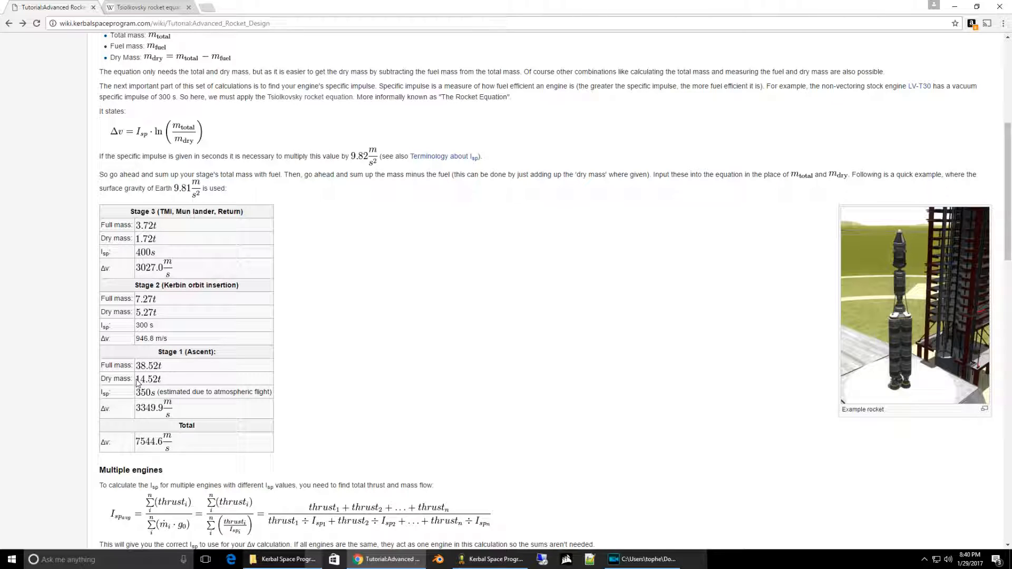
mouse_move(168, 386)
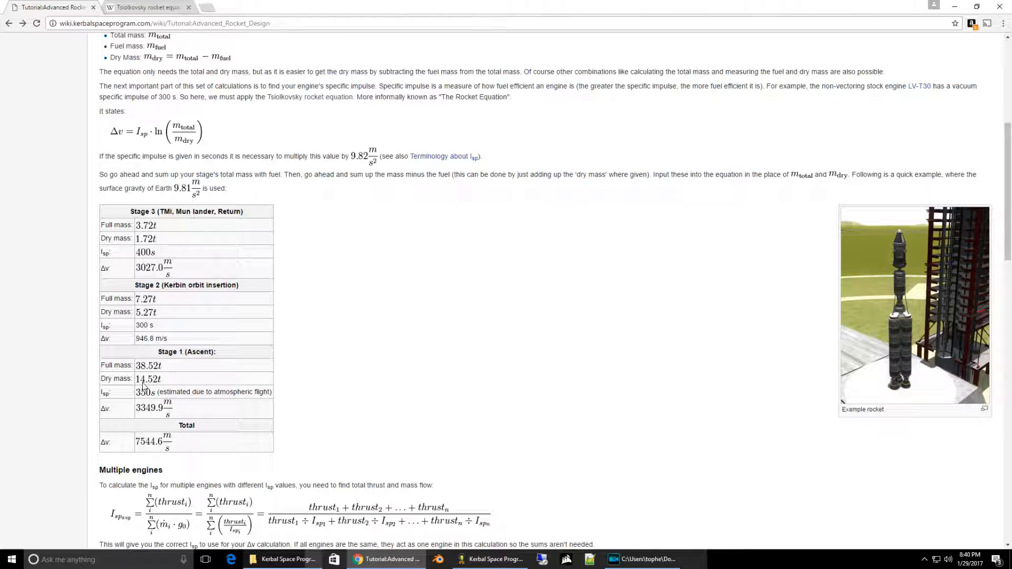
mouse_move(145, 400)
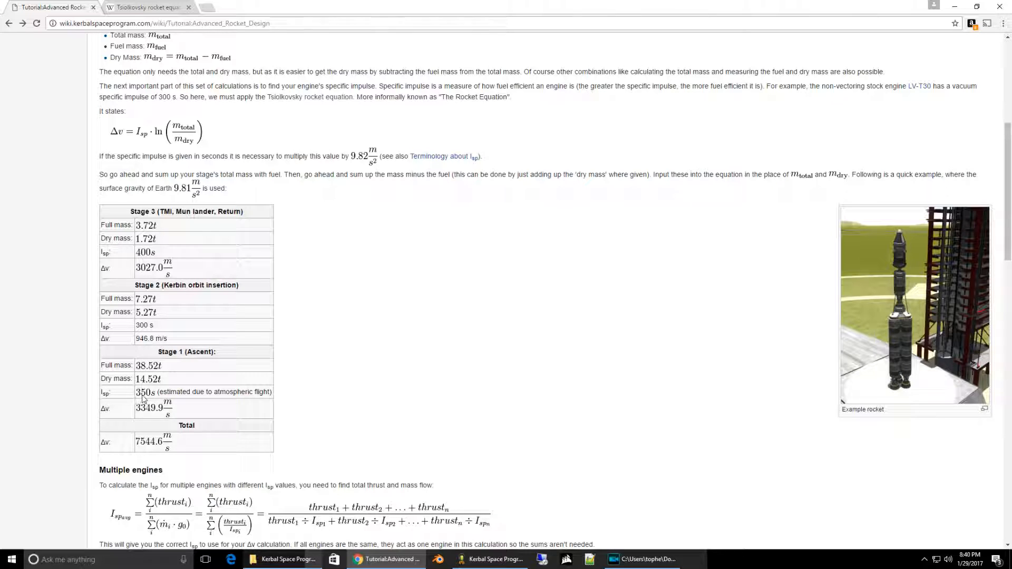
mouse_move(138, 398)
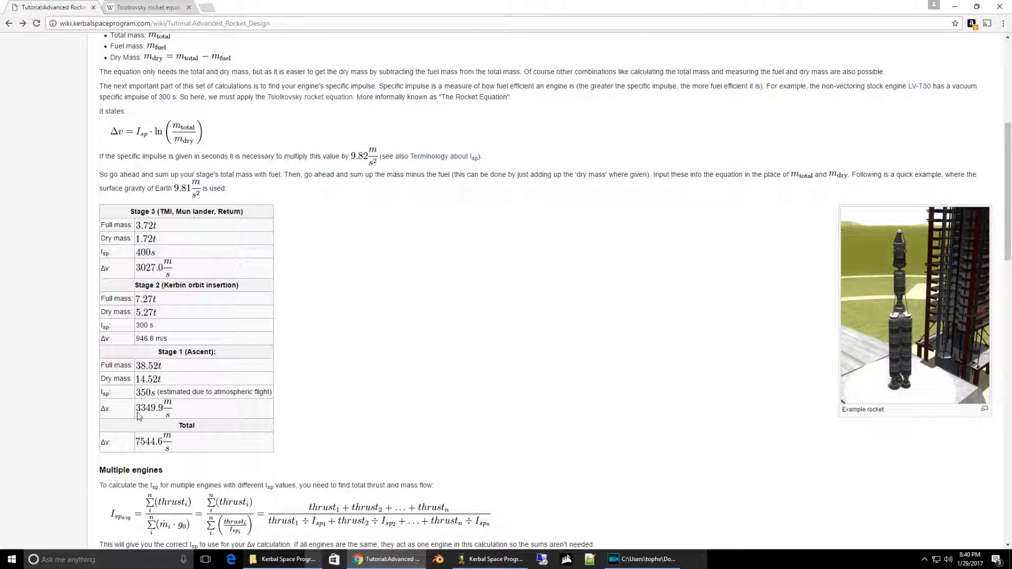
mouse_move(141, 417)
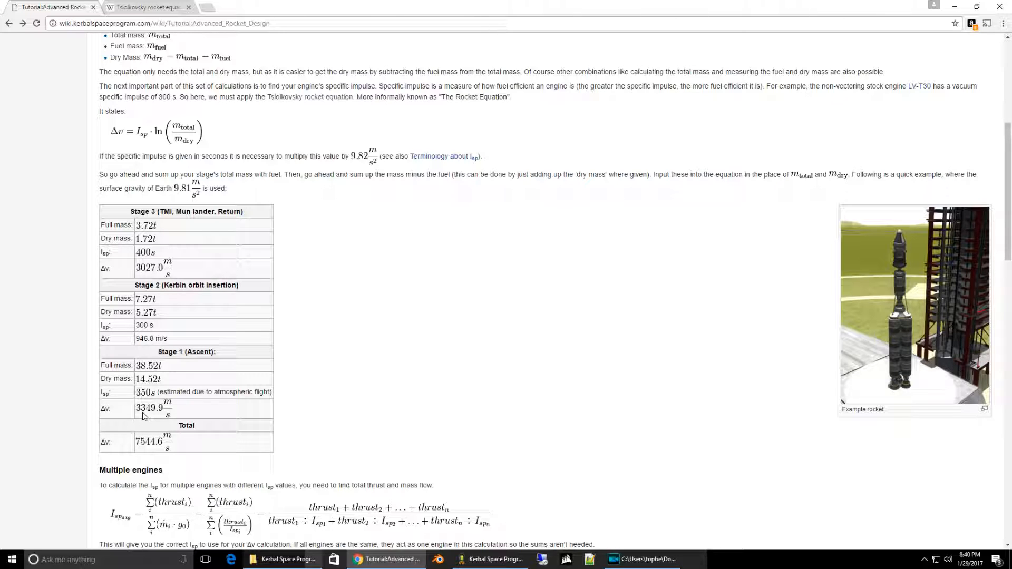
mouse_move(167, 382)
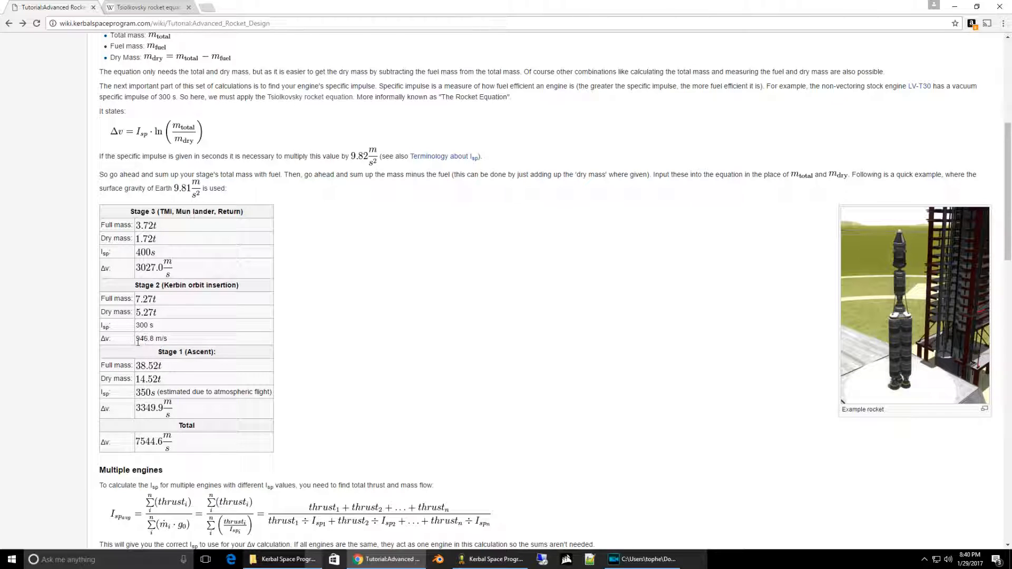
mouse_move(141, 348)
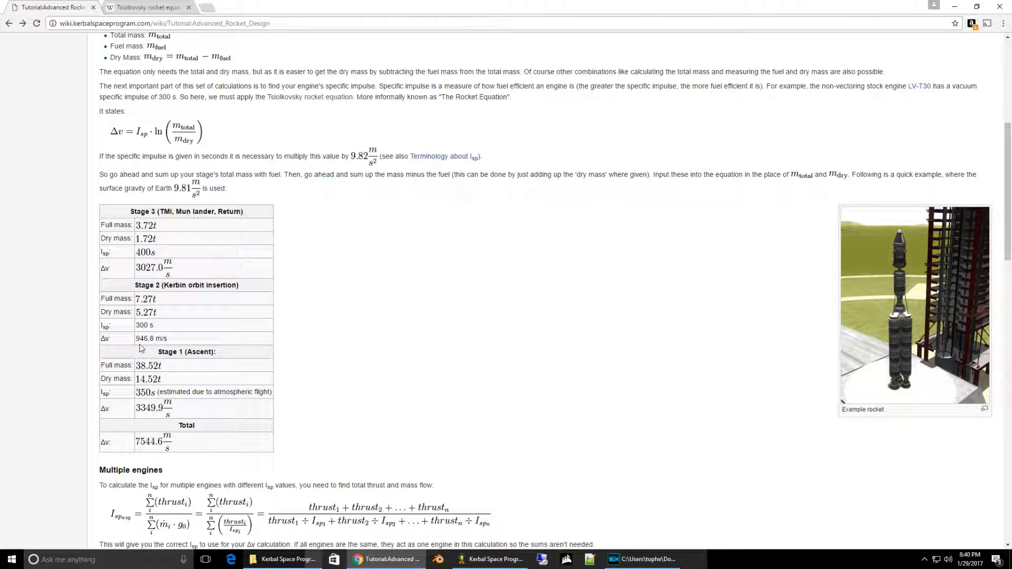
mouse_move(150, 346)
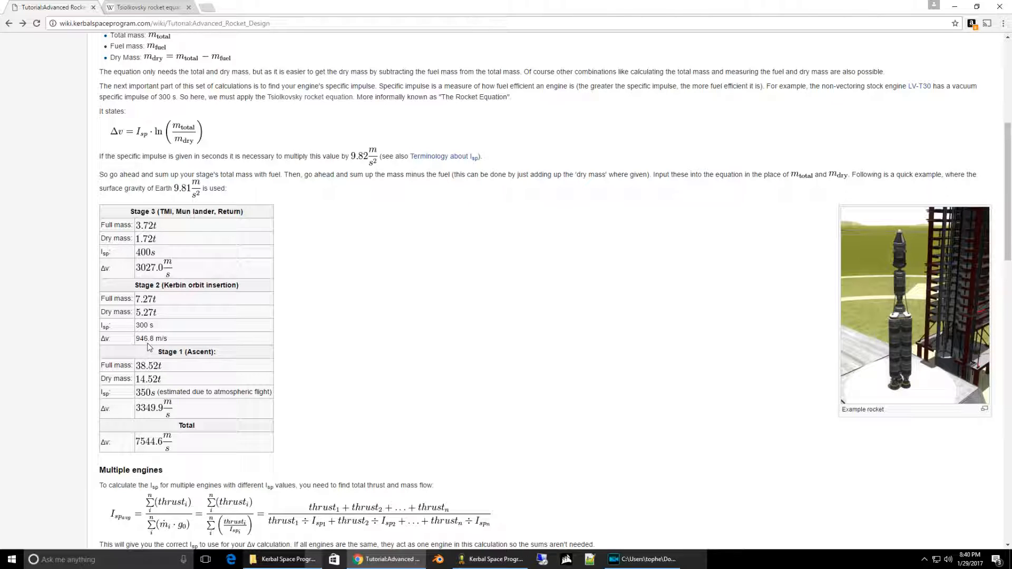
mouse_move(165, 246)
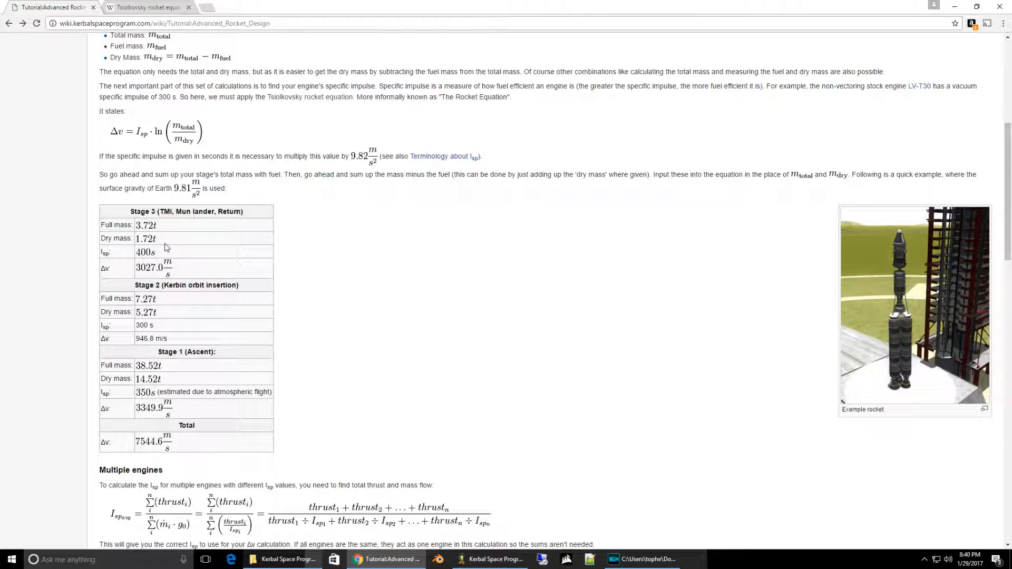
mouse_move(138, 234)
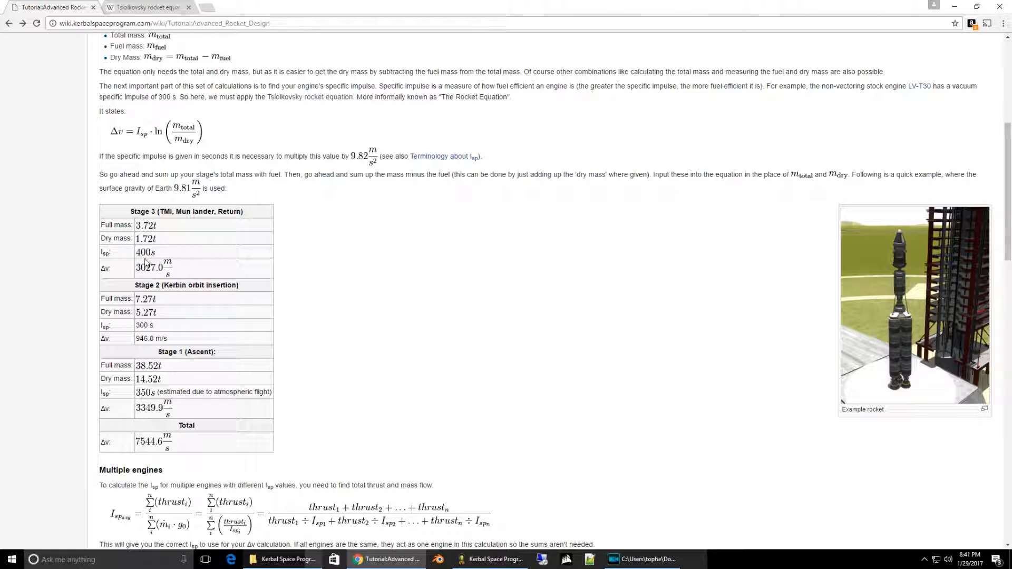
mouse_move(155, 261)
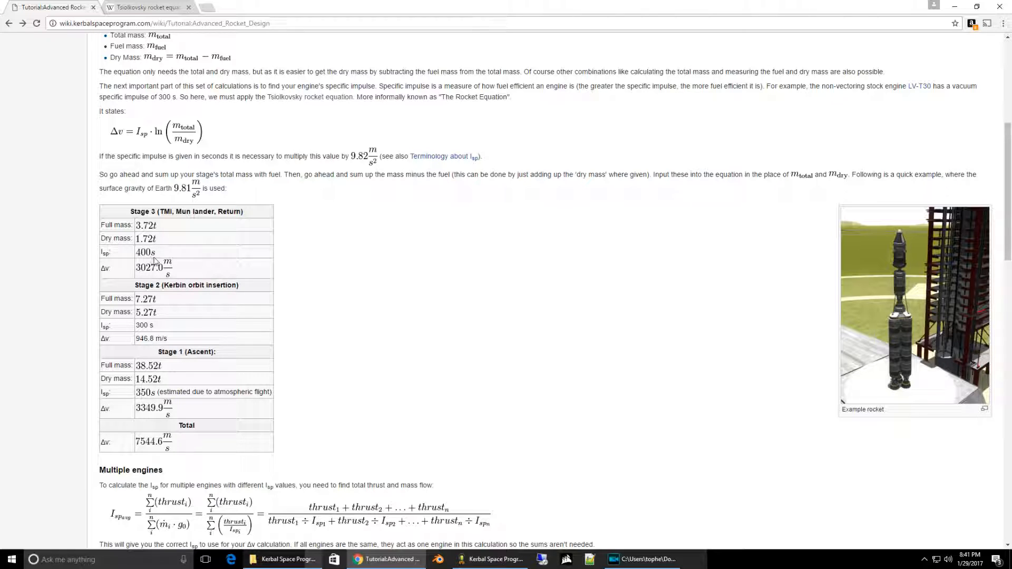
mouse_move(140, 276)
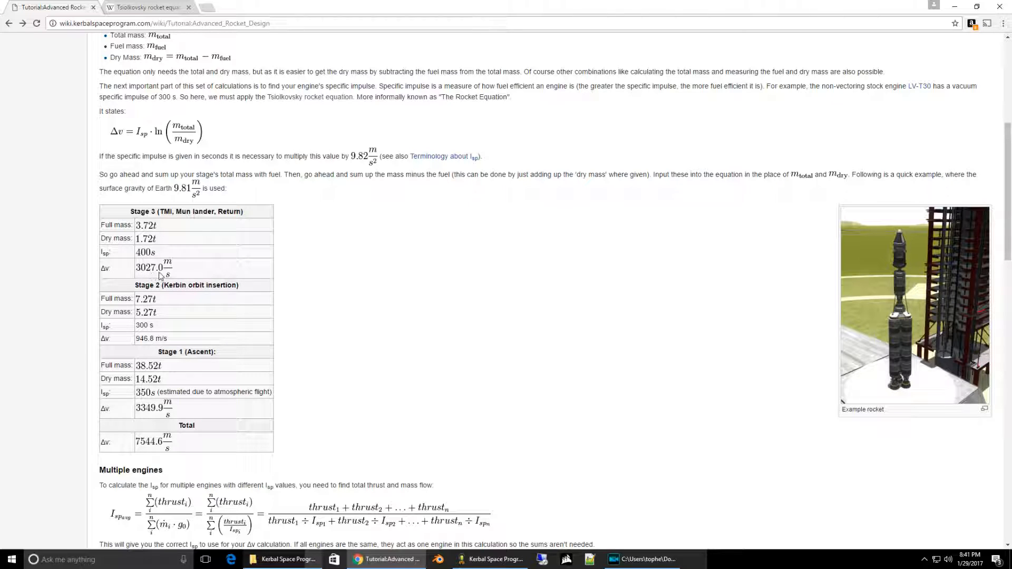
mouse_move(173, 342)
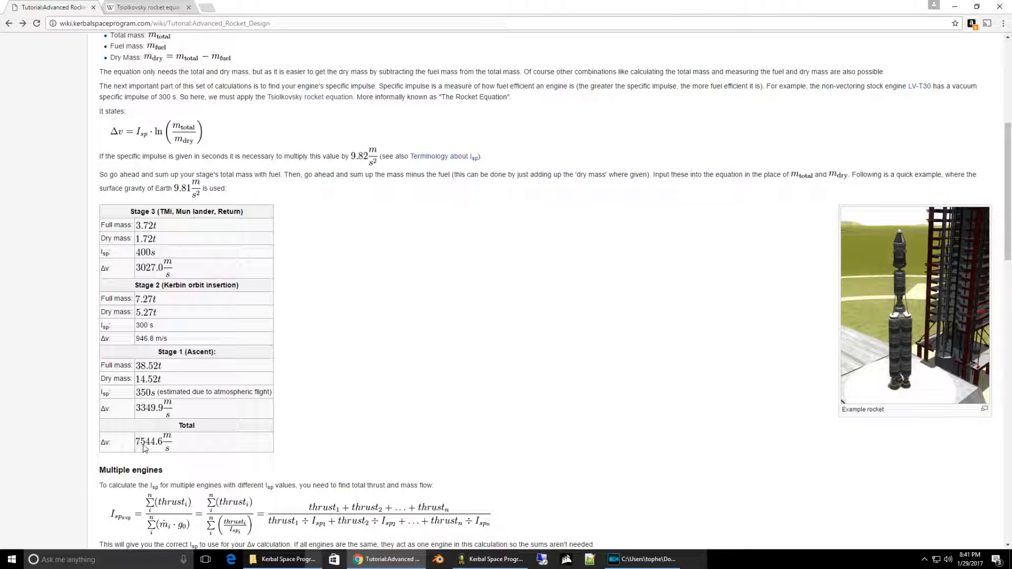
mouse_move(344, 434)
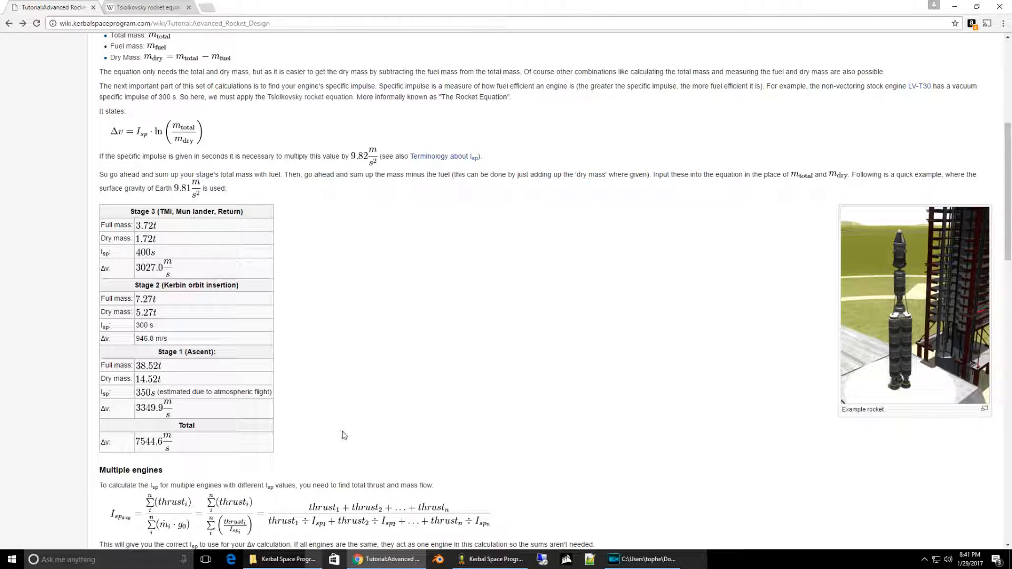
scroll(down, 3)
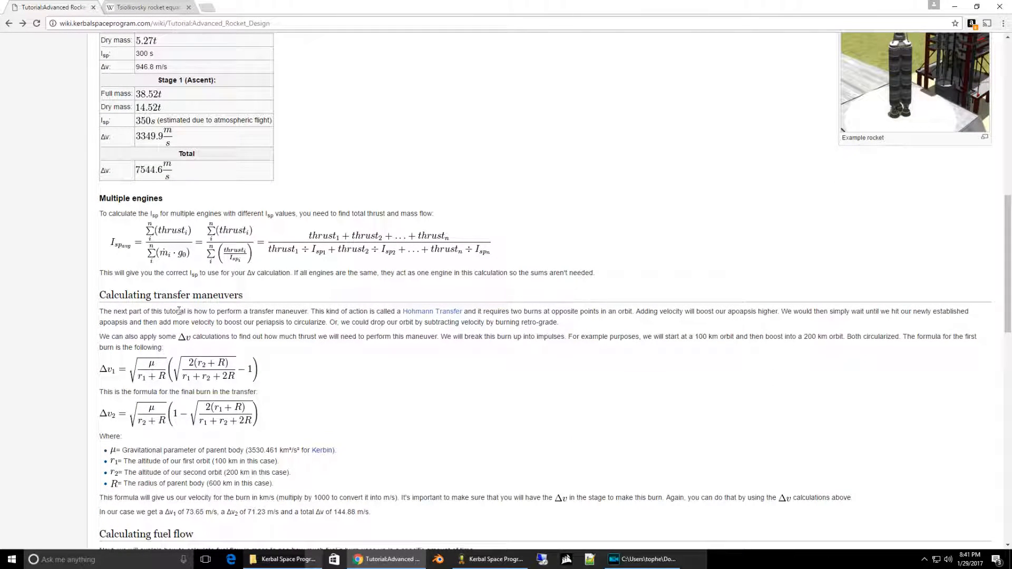
scroll(down, 3)
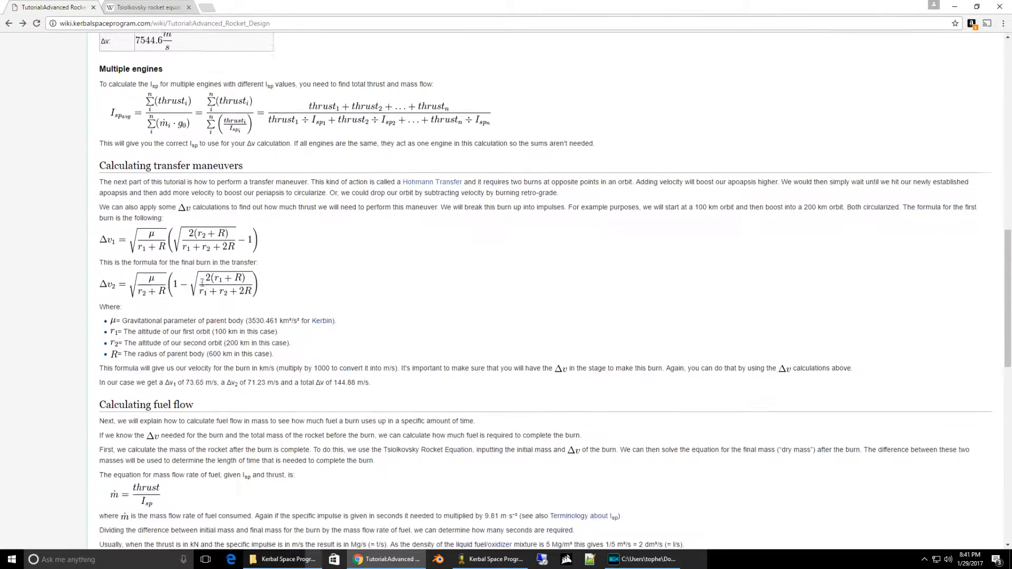
scroll(down, 3)
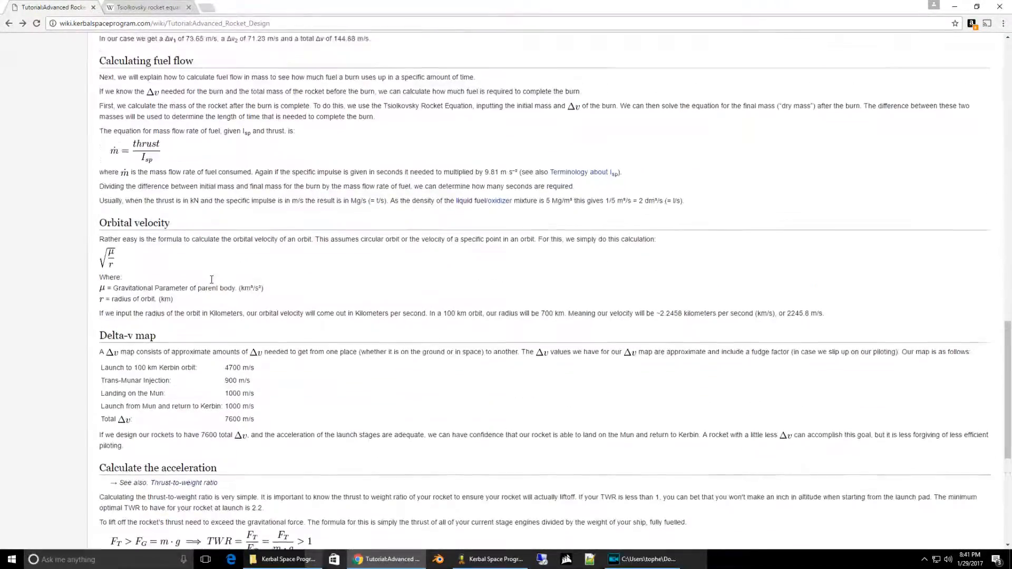
scroll(up, 3)
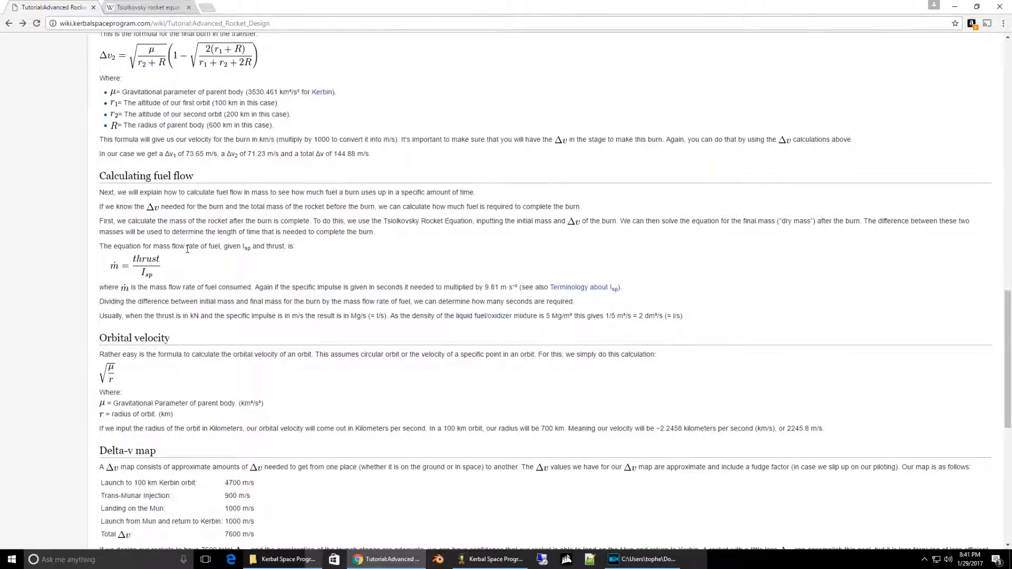
scroll(down, 3)
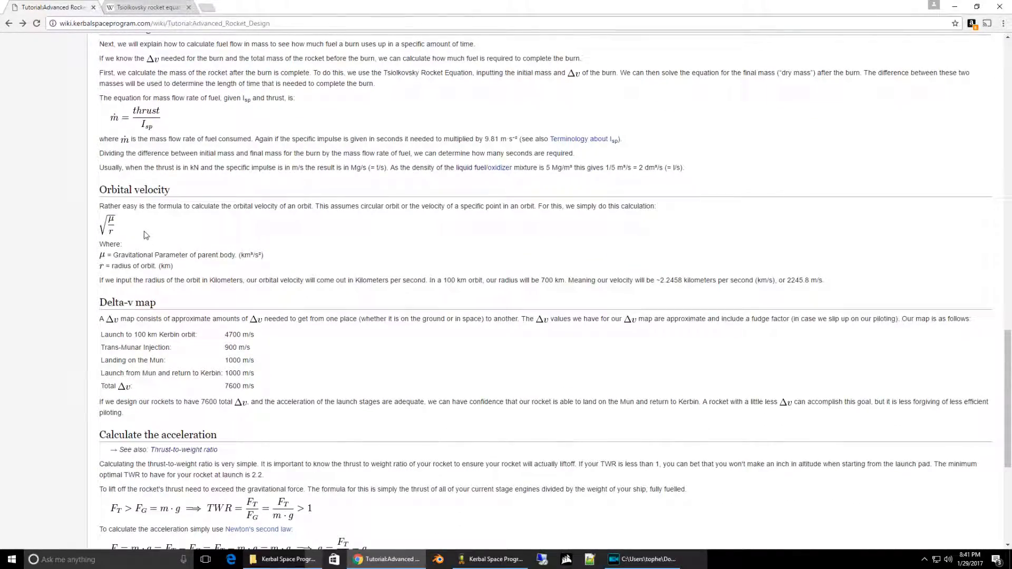
scroll(up, 3)
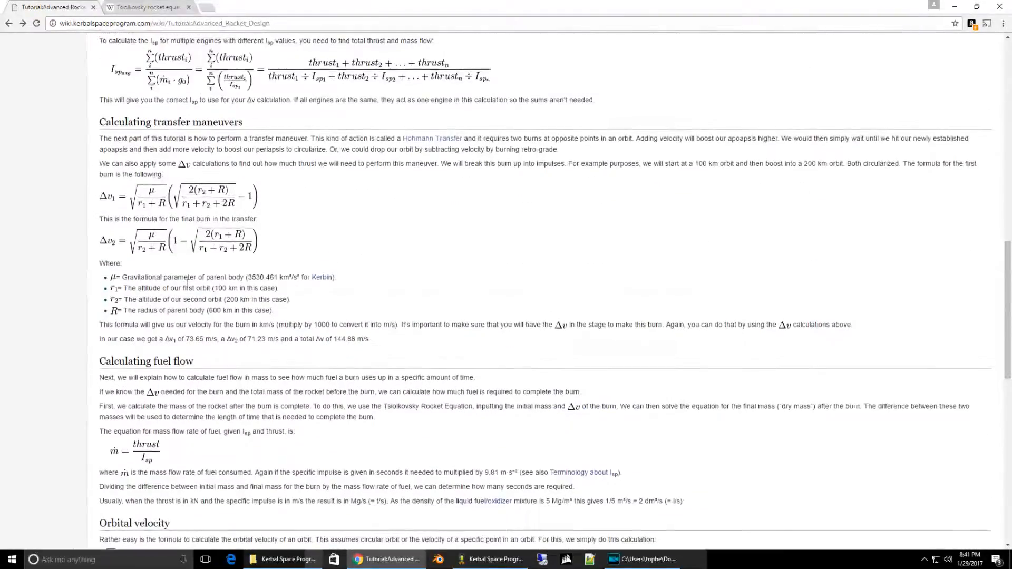
scroll(up, 3)
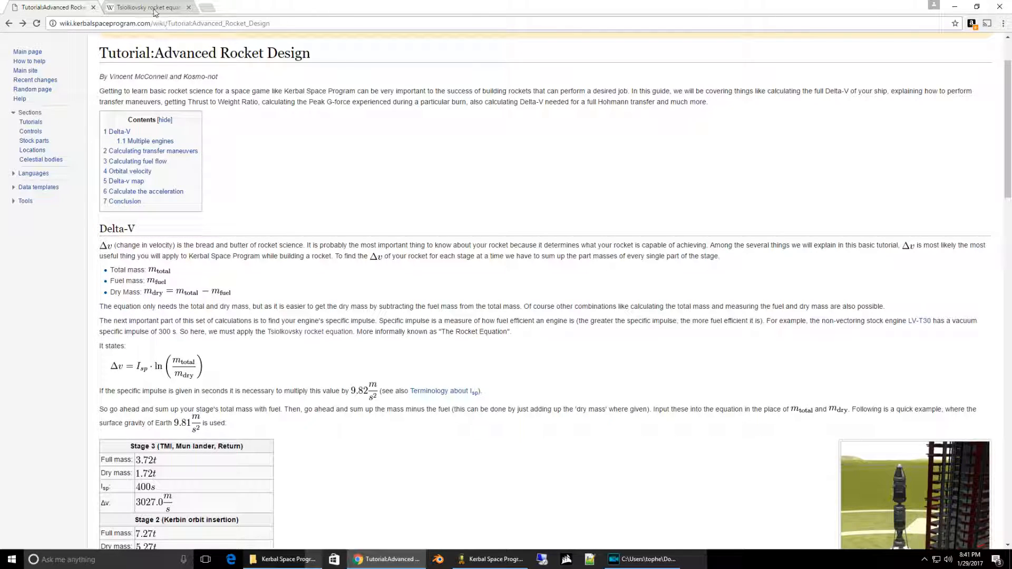
Step: Switch to the Tsiolkovsky rocket equation article and highlight terms around its delta-v formula
click(148, 7)
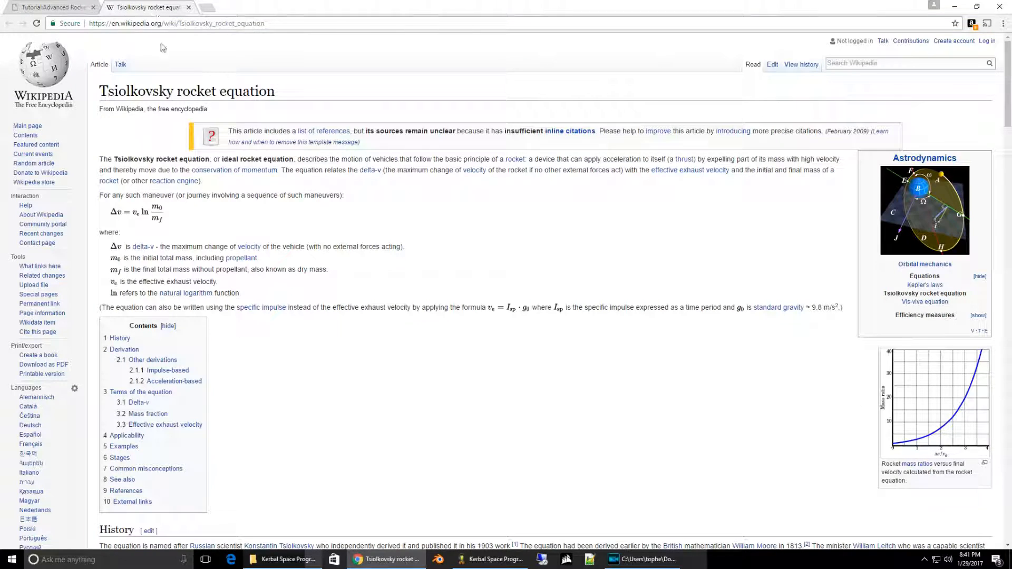
double_click(135, 90)
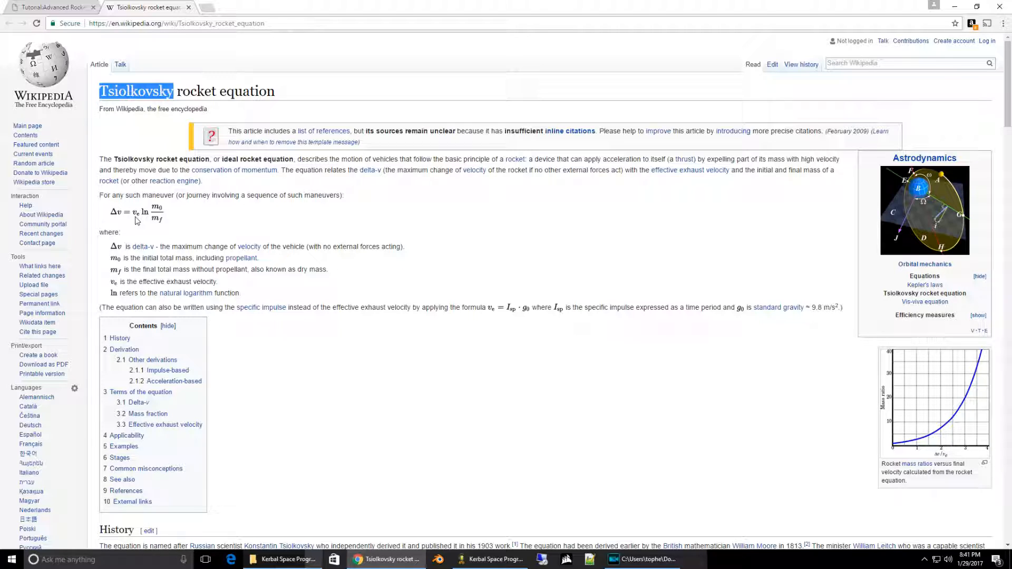
mouse_move(146, 221)
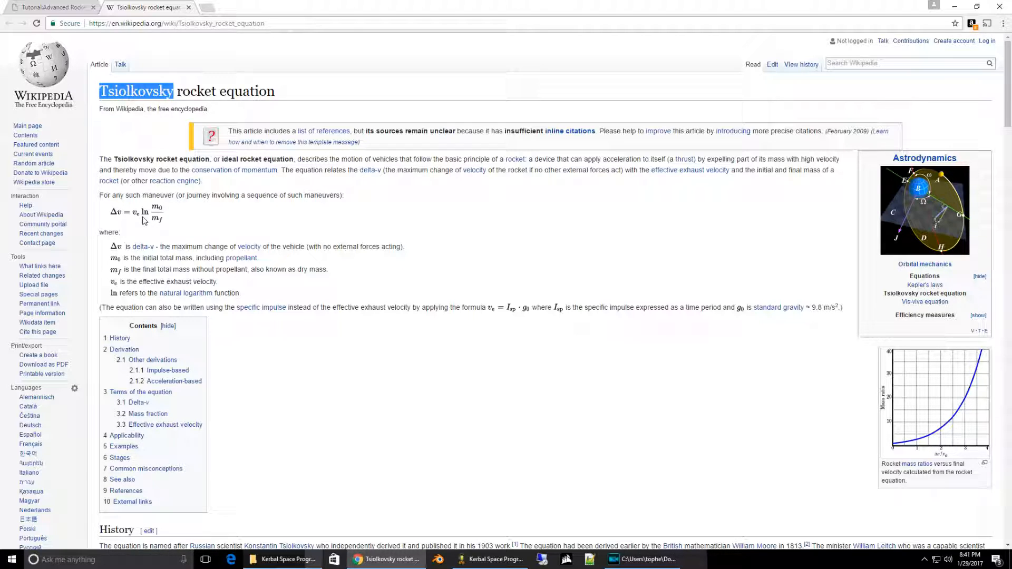
mouse_move(162, 214)
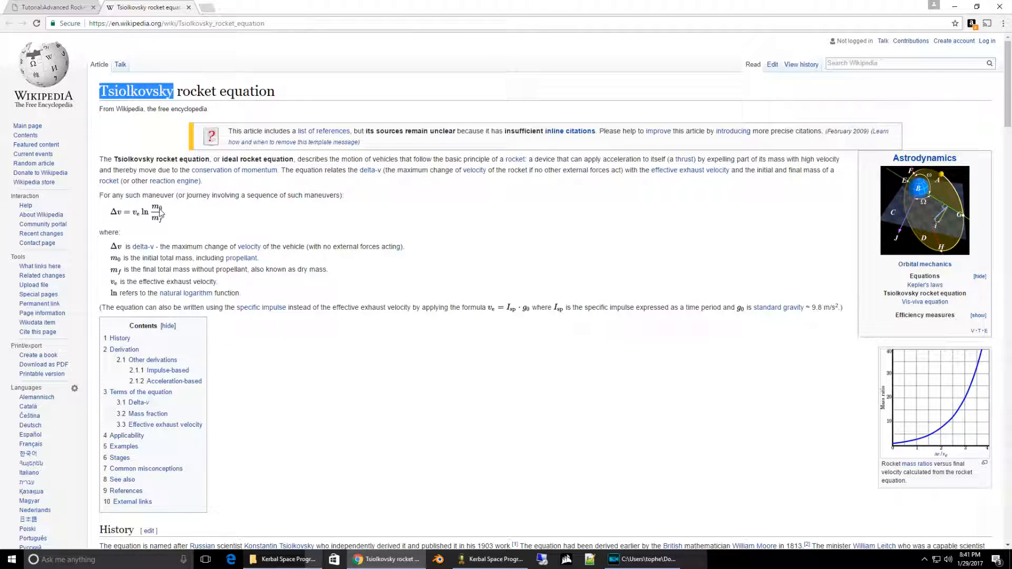
mouse_move(161, 228)
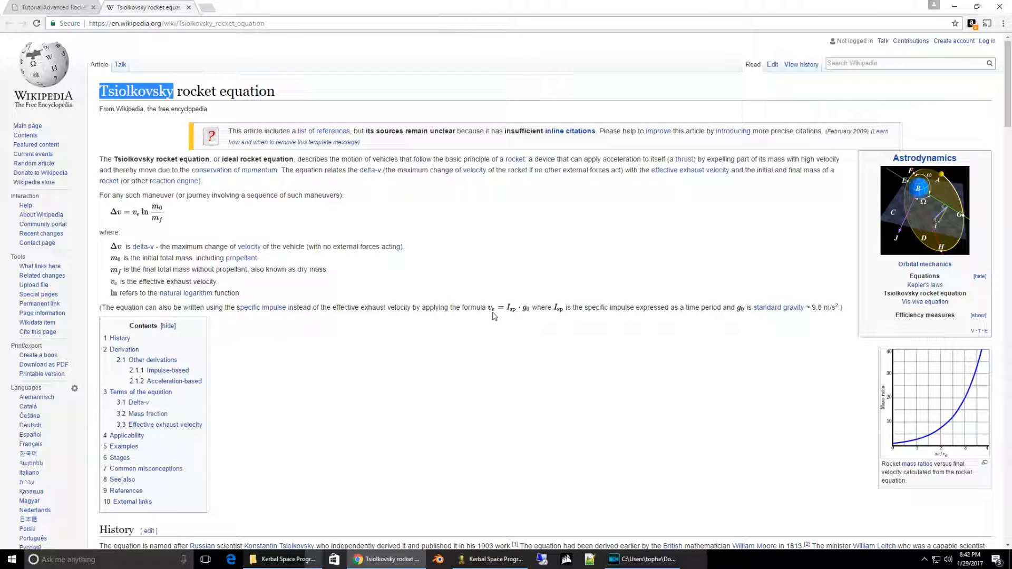
mouse_move(390, 323)
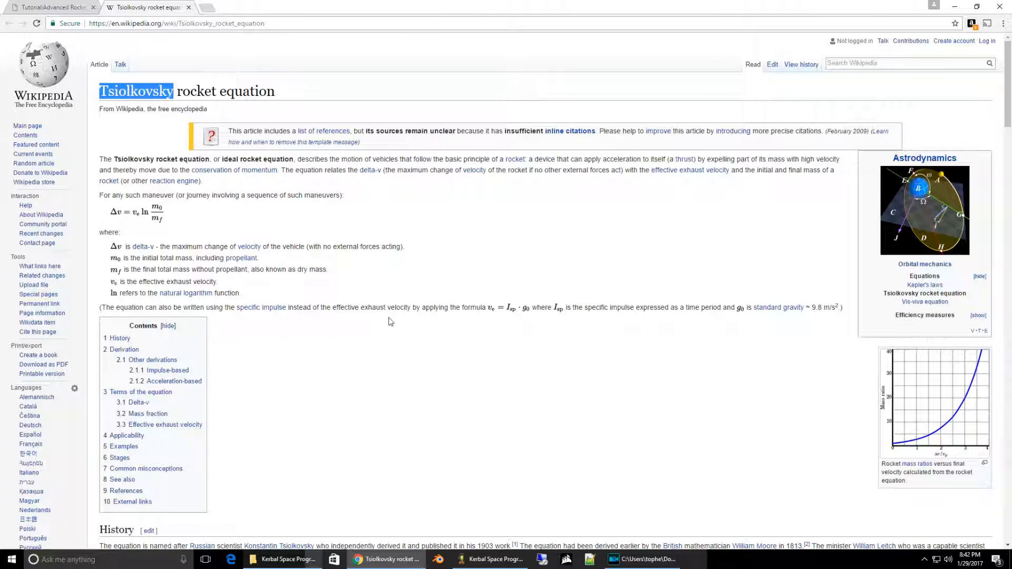
mouse_move(511, 316)
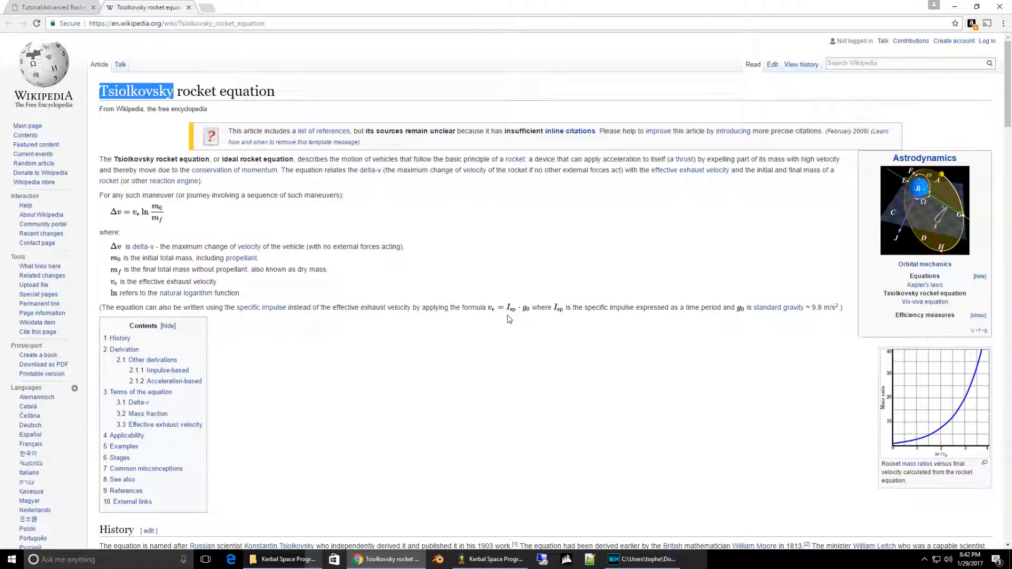
mouse_move(529, 317)
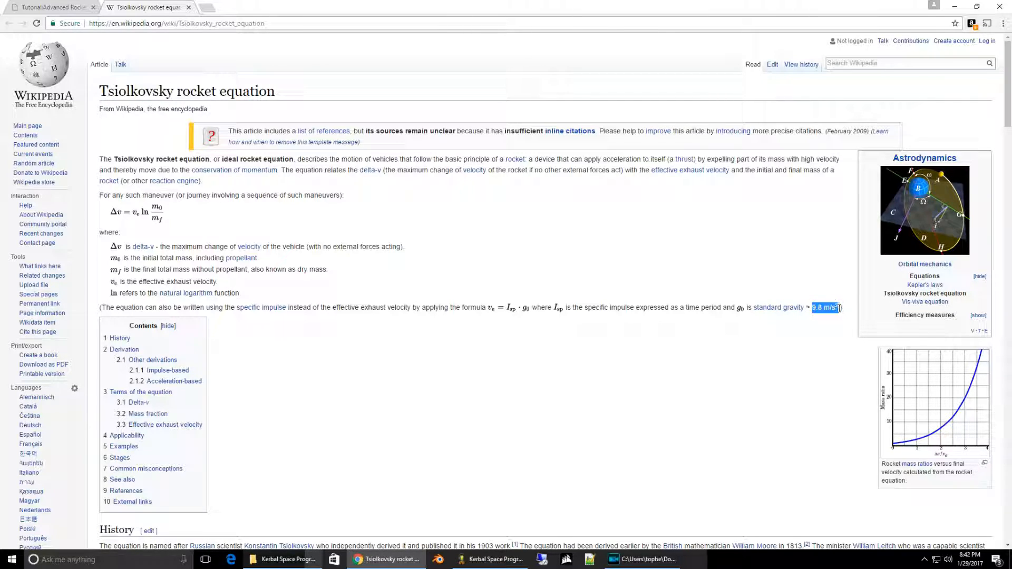
click(734, 329)
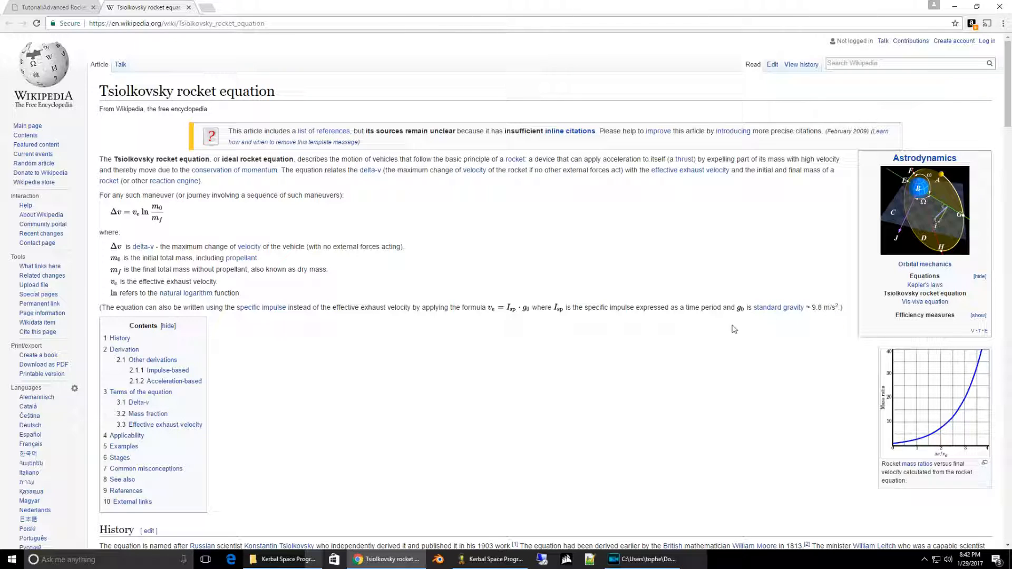
drag(809, 307, 841, 306)
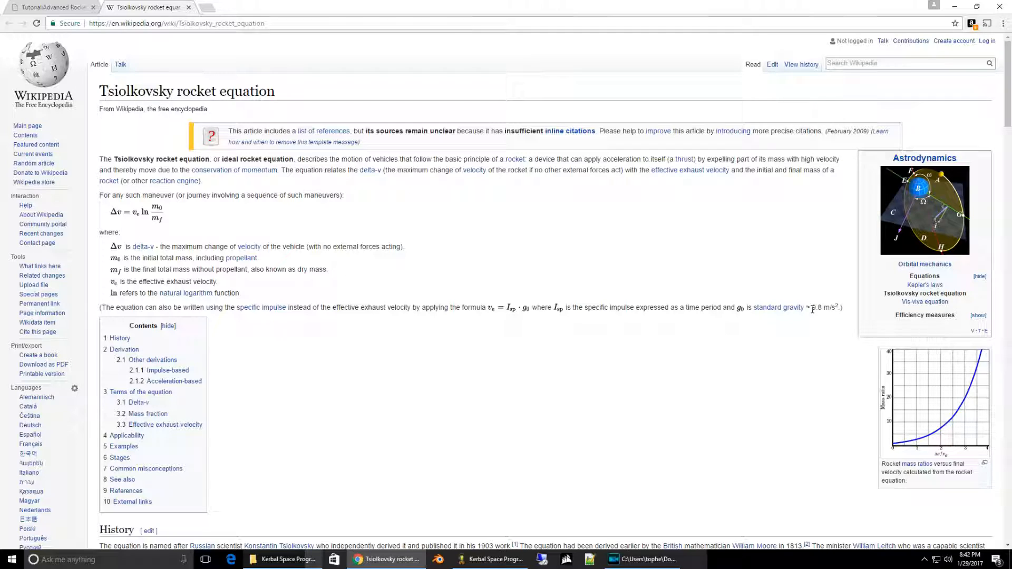
mouse_move(356, 208)
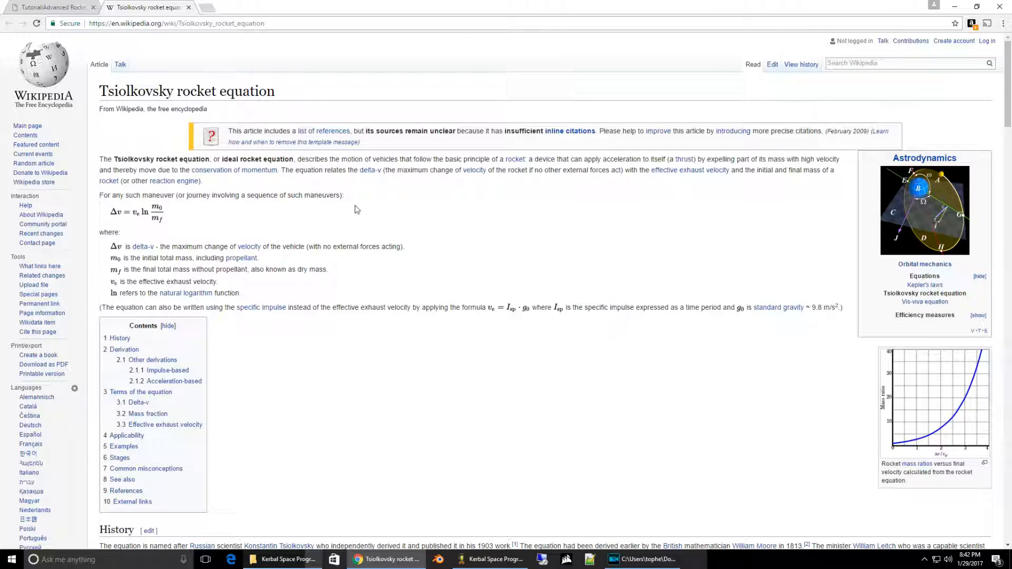
mouse_move(48, 6)
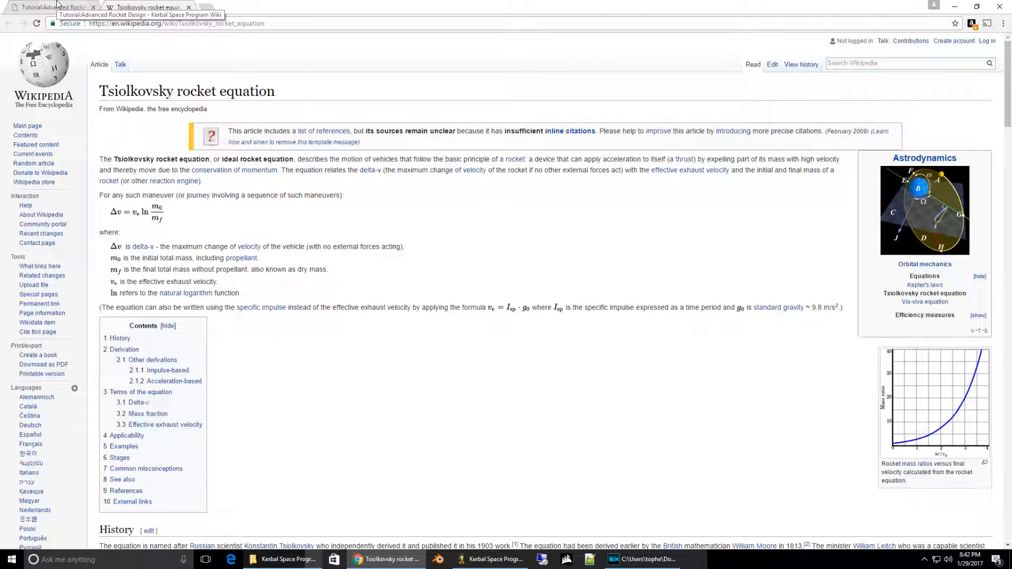
Step: Return to the Advanced Rocket Design tutorial tab at its Delta-V section
click(42, 6)
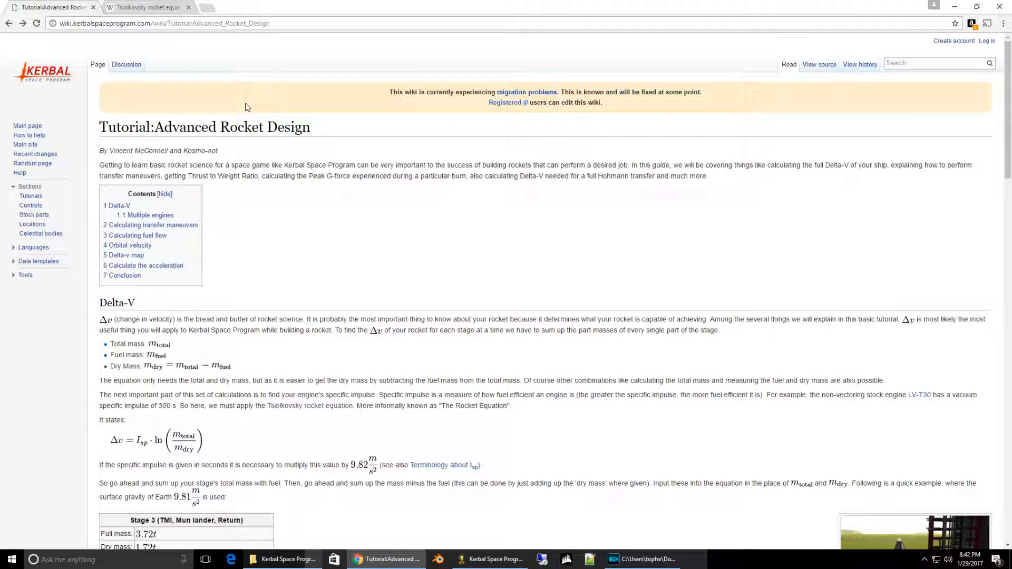
mouse_move(422, 260)
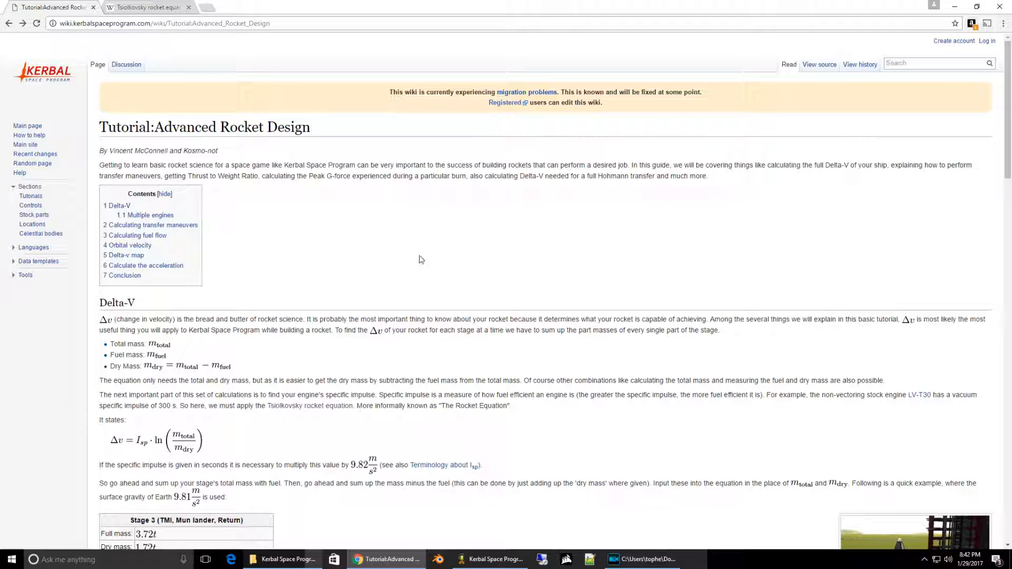